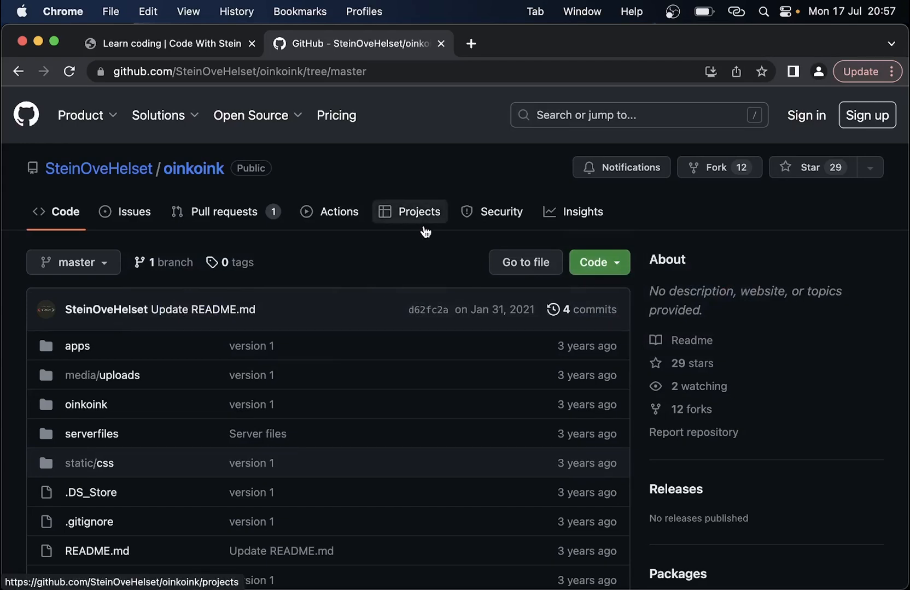
mouse_move(444, 290)
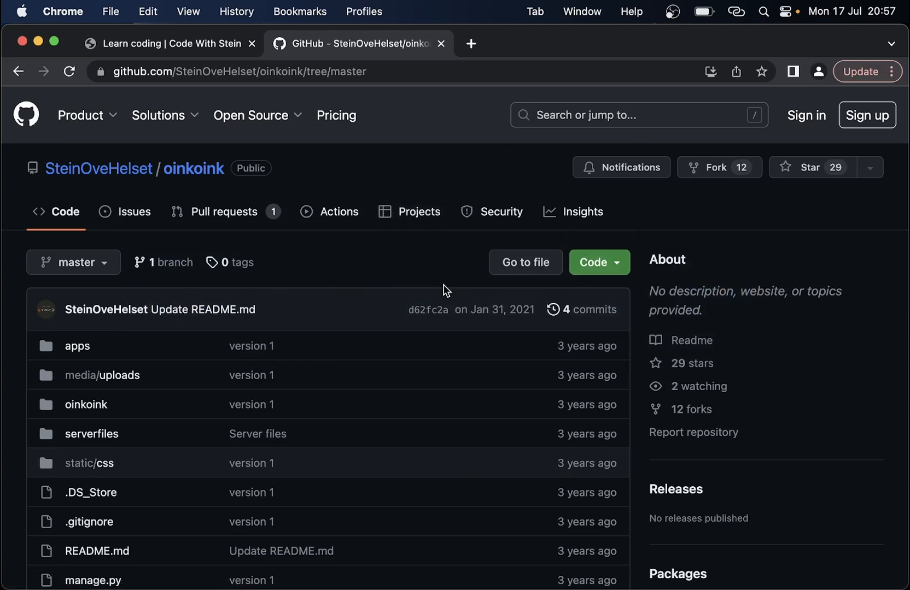
- Copy the oinkoink repository's HTTPS clone URL from the Code menu and switch toward iTerm
scroll("down", 3)
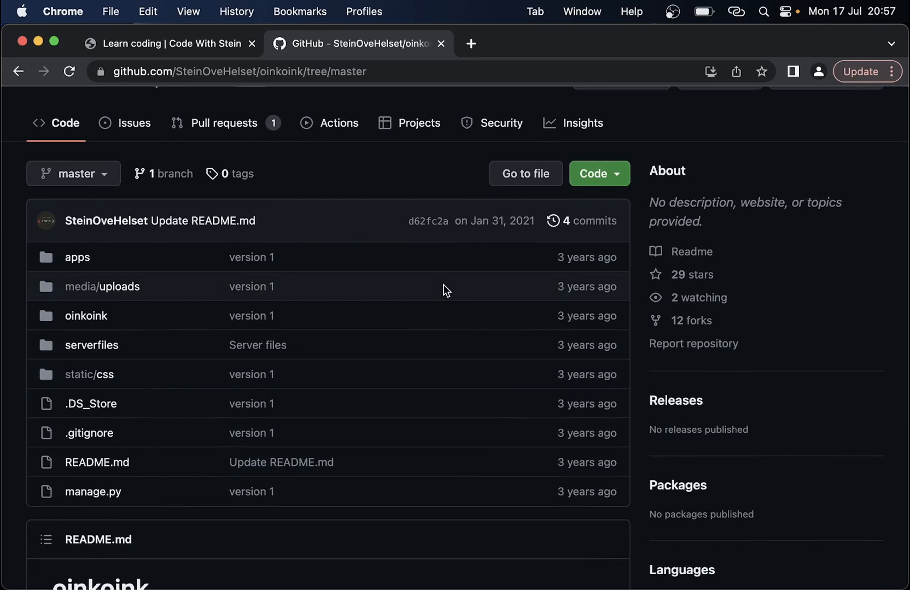
scroll("down", 3)
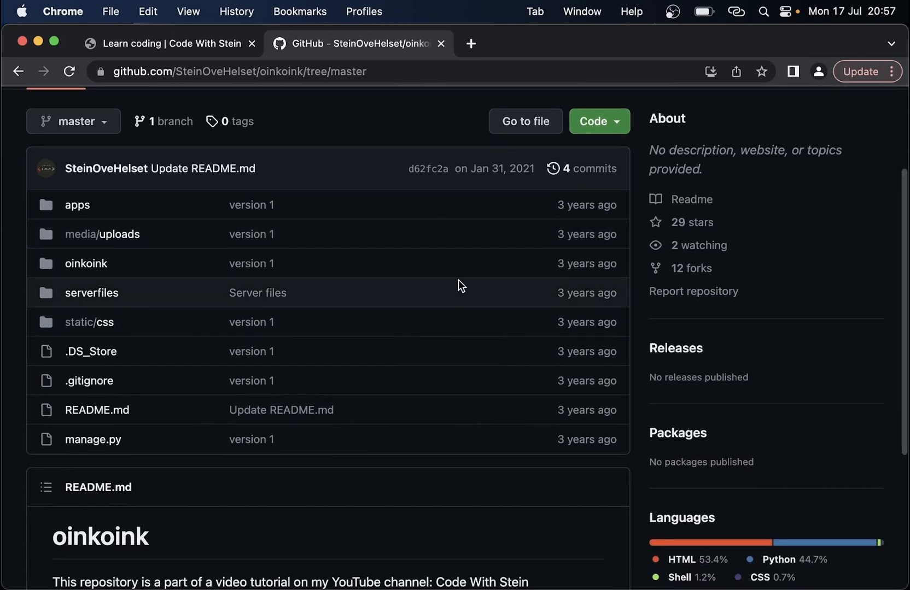
mouse_move(603, 386)
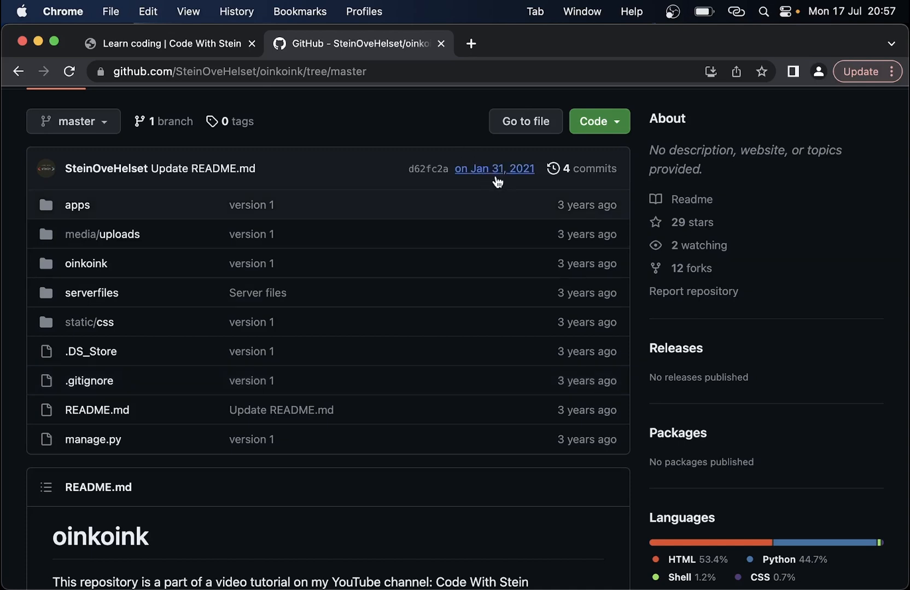
mouse_move(504, 189)
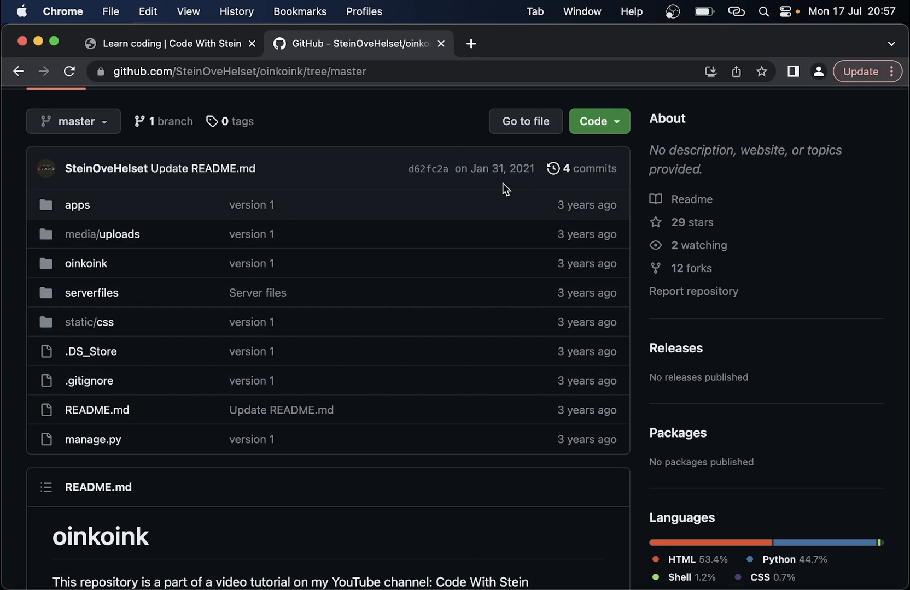
scroll("down", 3)
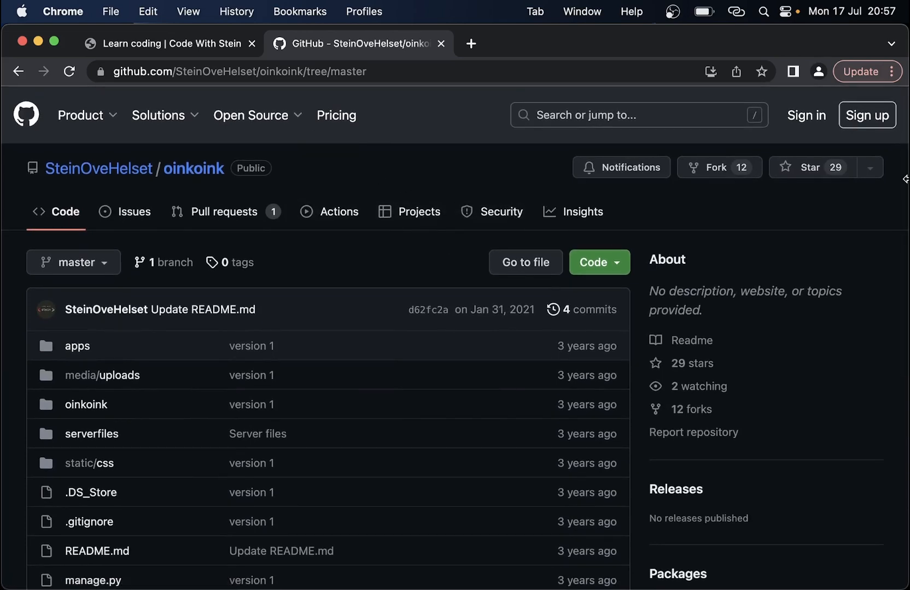
mouse_move(864, 145)
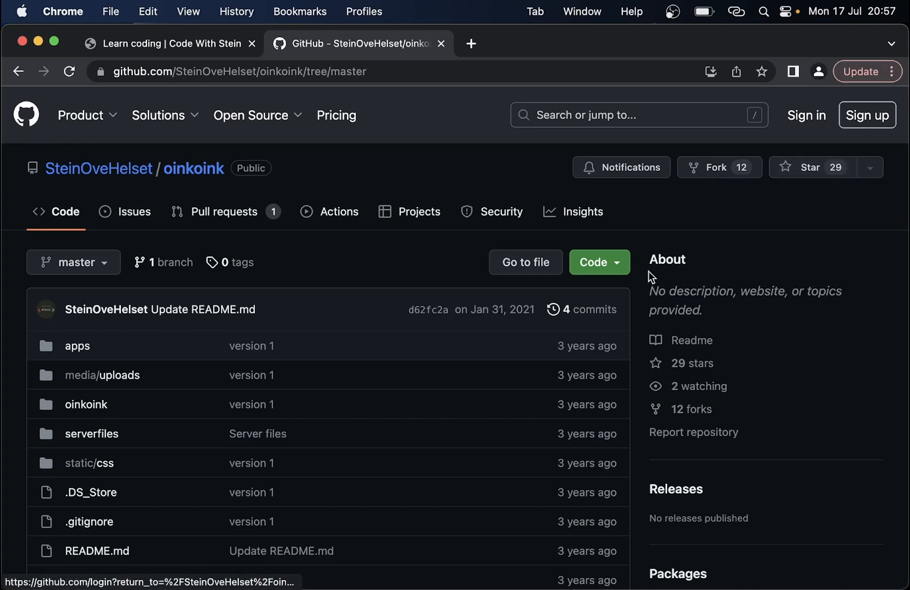
left_click(592, 262)
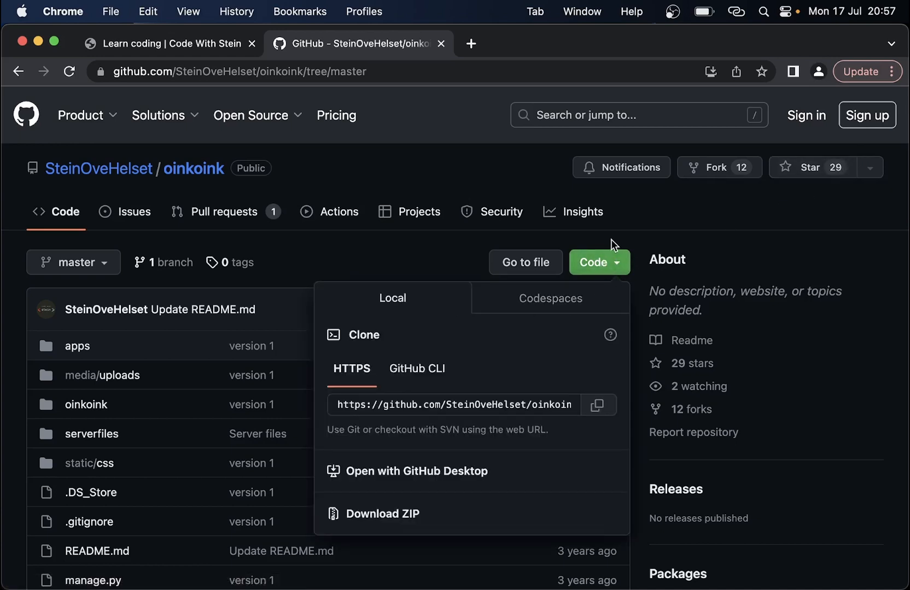
left_click(454, 404)
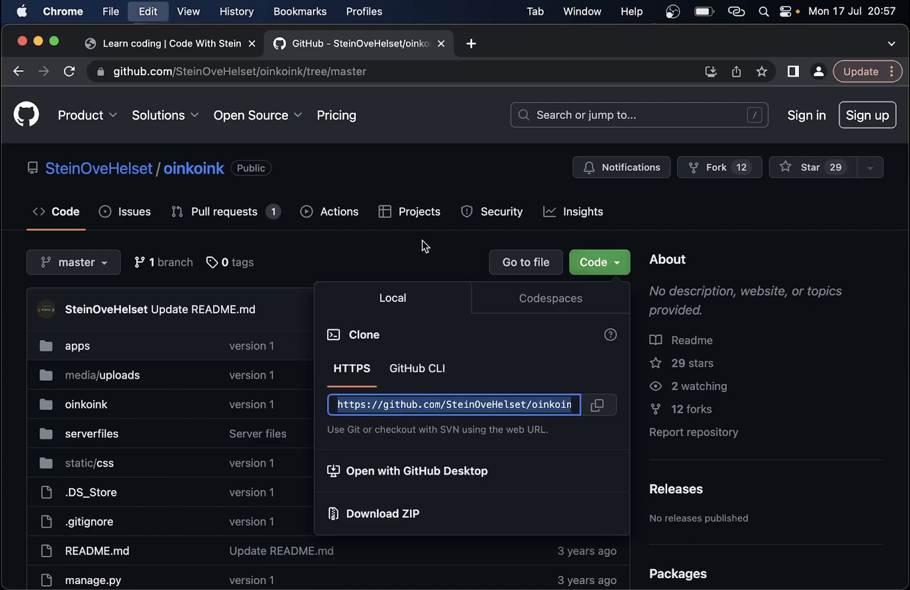
key("cmd+tab")
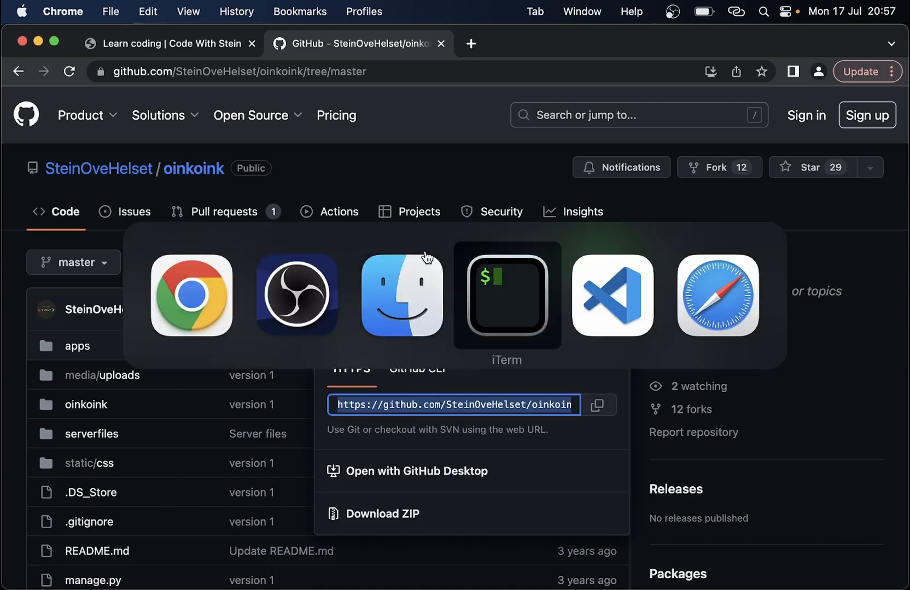
- Create an OinkOink folder with mkdir and change into it
left_click(507, 297)
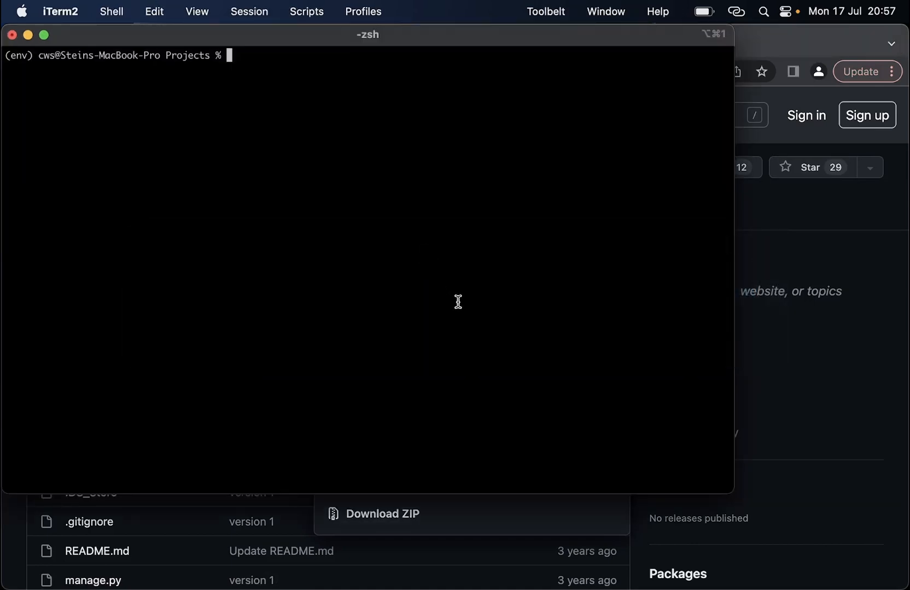
type("mkdir OinkOink")
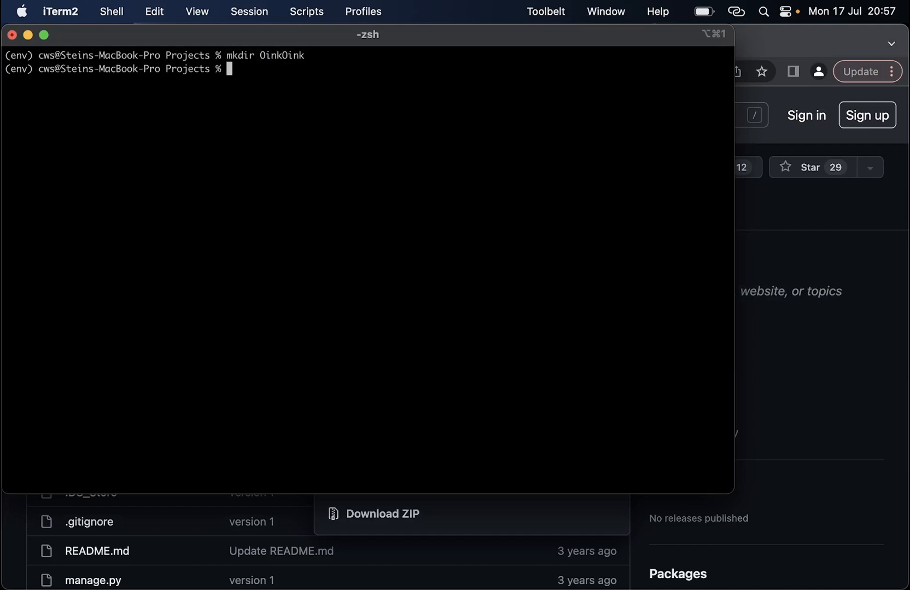
type("cd OinkOink")
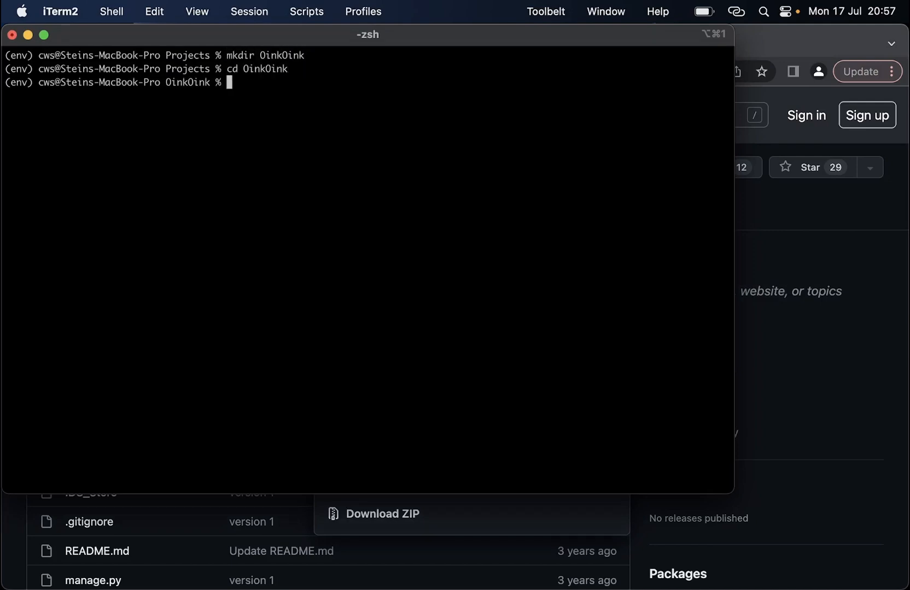
type("git clone https://github.com/SteinOveHelset/oinkoink.git")
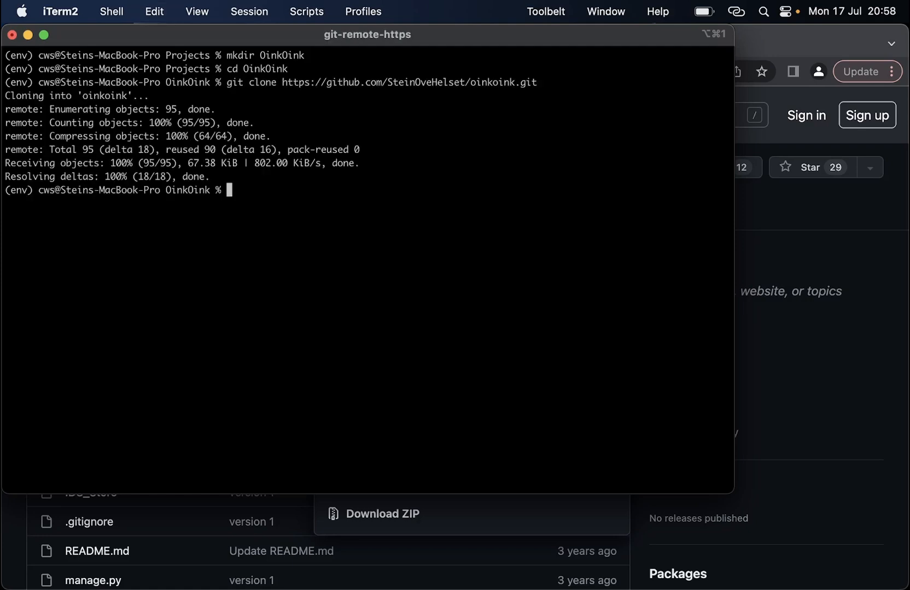
type("ls")
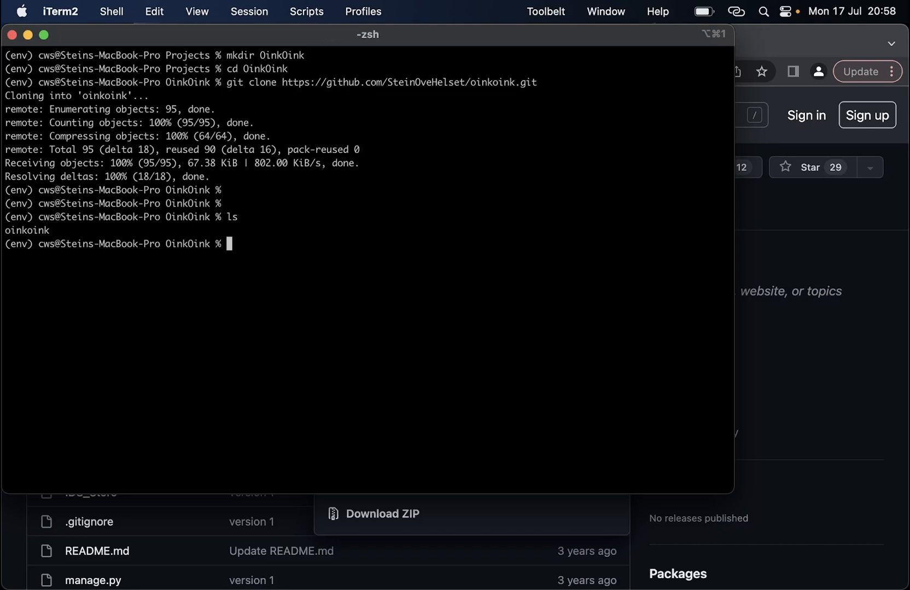
type("cd oinkoink/")
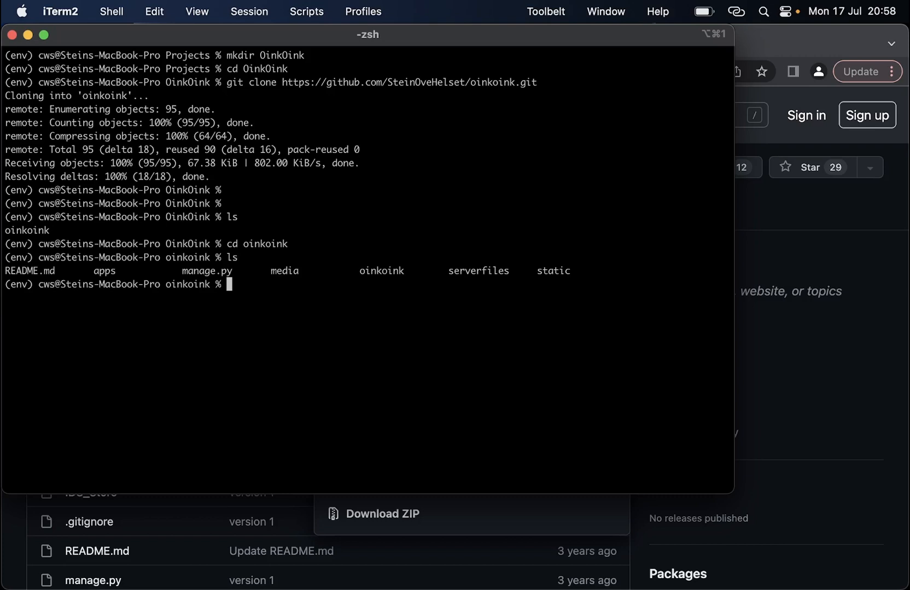
- Run python manage.py runserver, deactivate the old virtual environment, and retry runserver
type("python manage.py runserver")
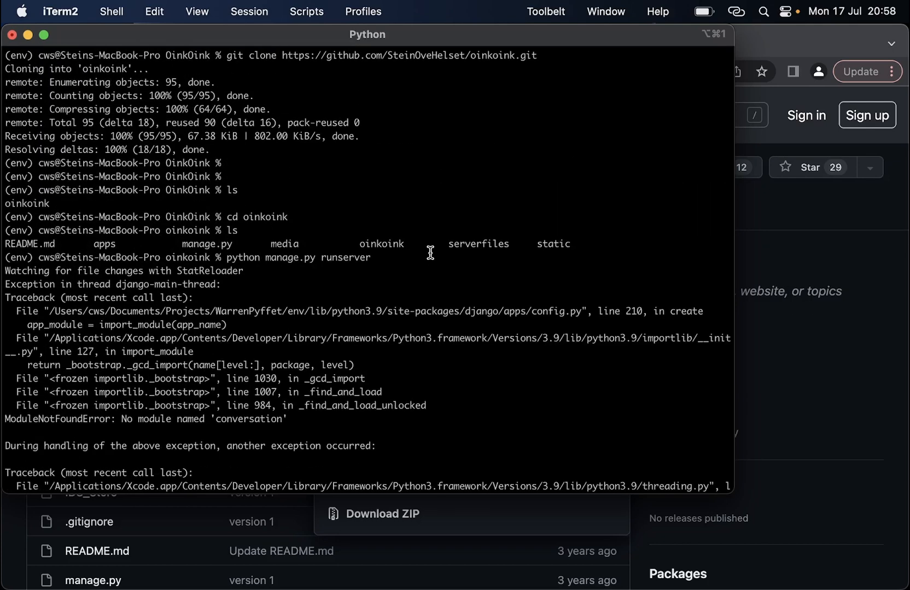
mouse_move(293, 306)
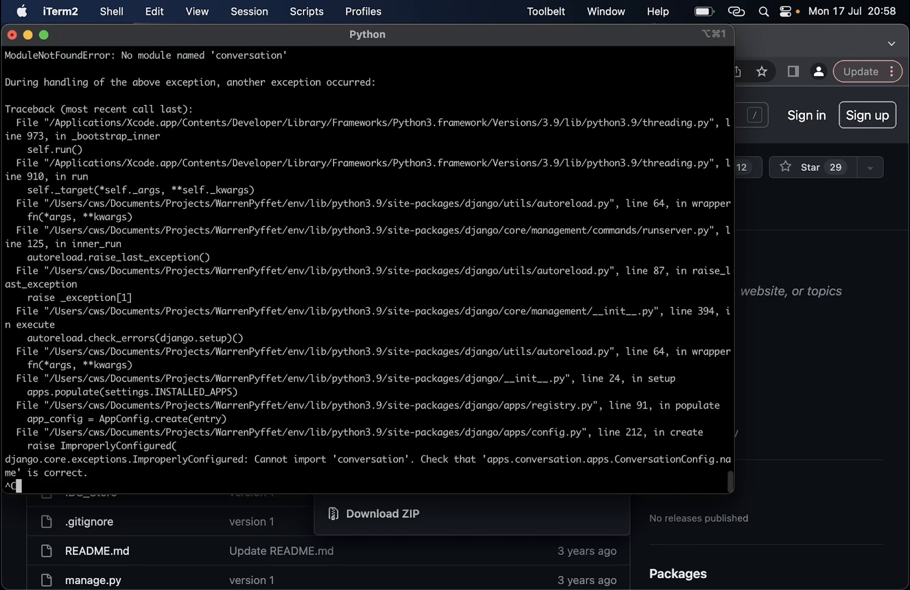
type("deactivat")
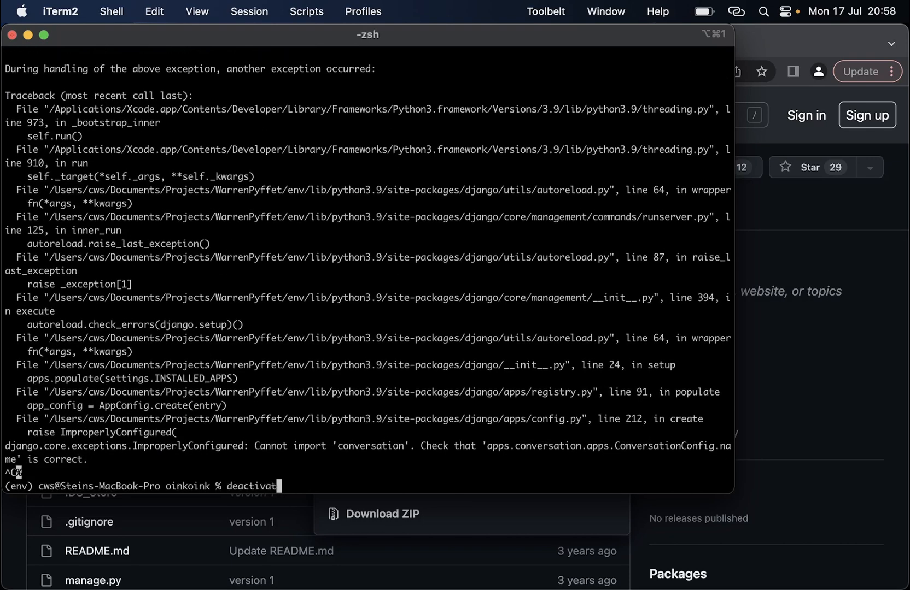
type("python manage.py runserver")
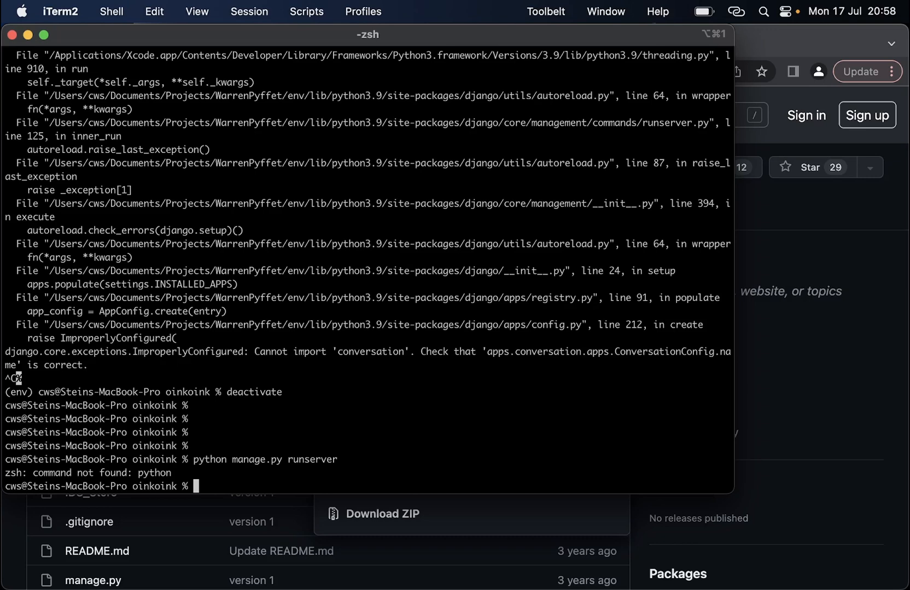
- Go up to OinkOink and create a new virtual environment with python3 -m venv env
type("cd ..")
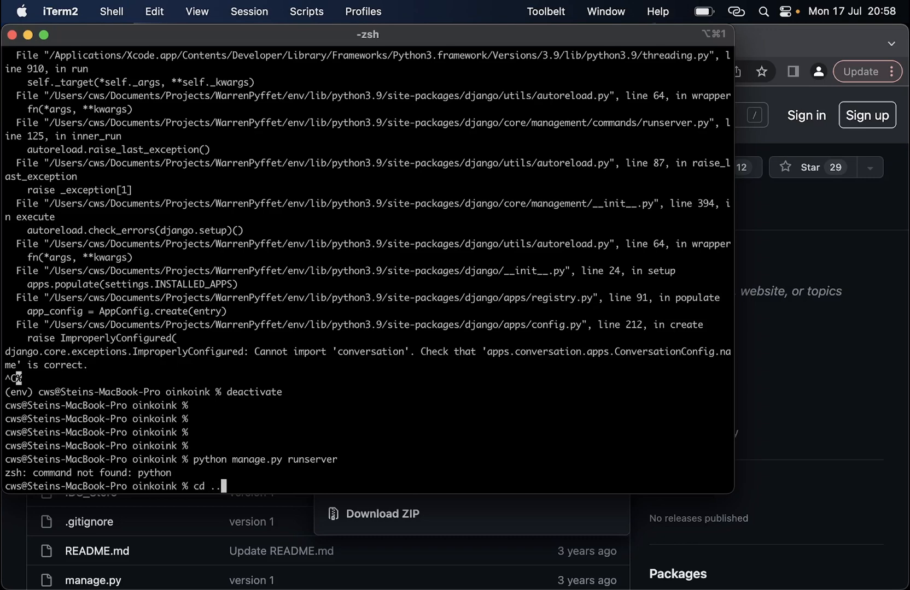
type("python3")
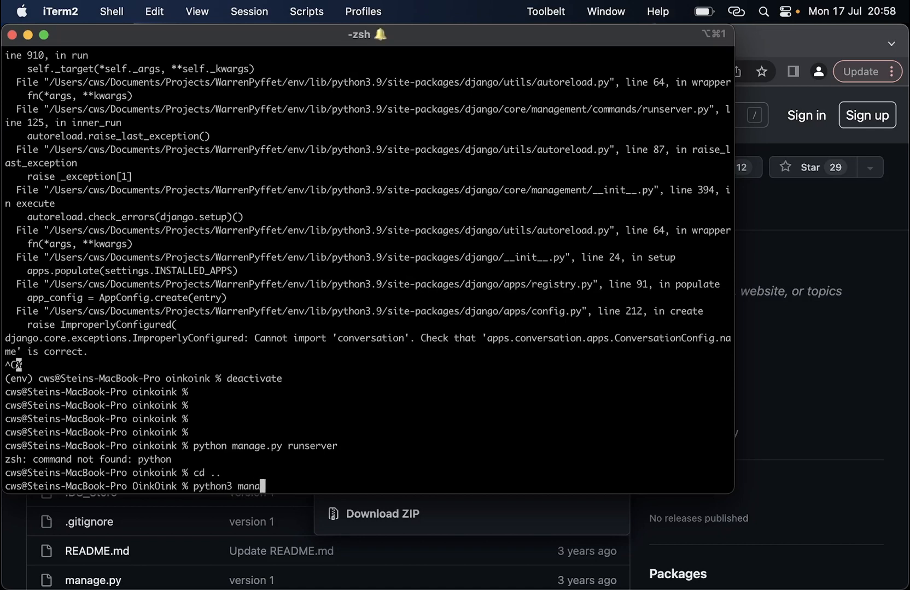
key("backspace")
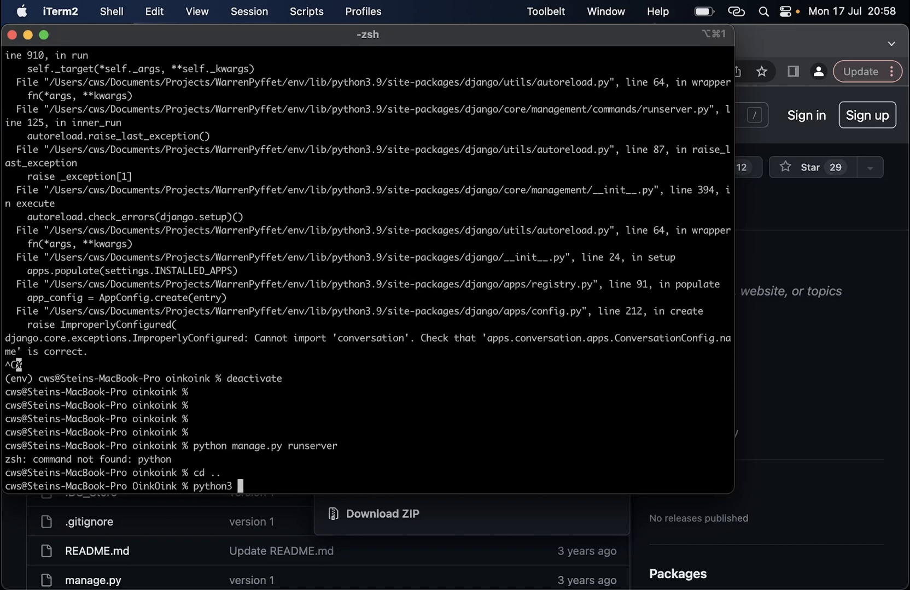
type("-m venv env")
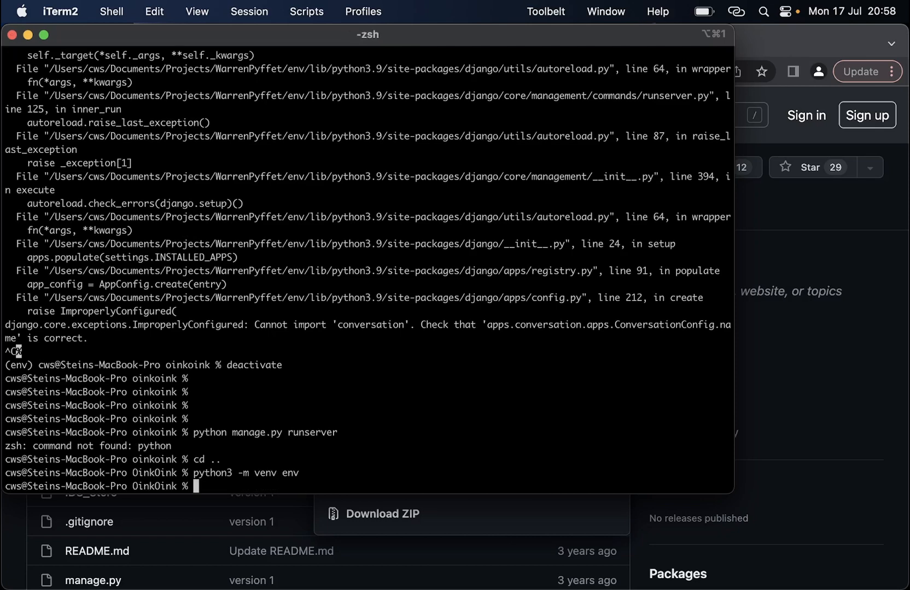
- Activate env/bin/activate, pip install Django, and change back toward the project
type("source bin")
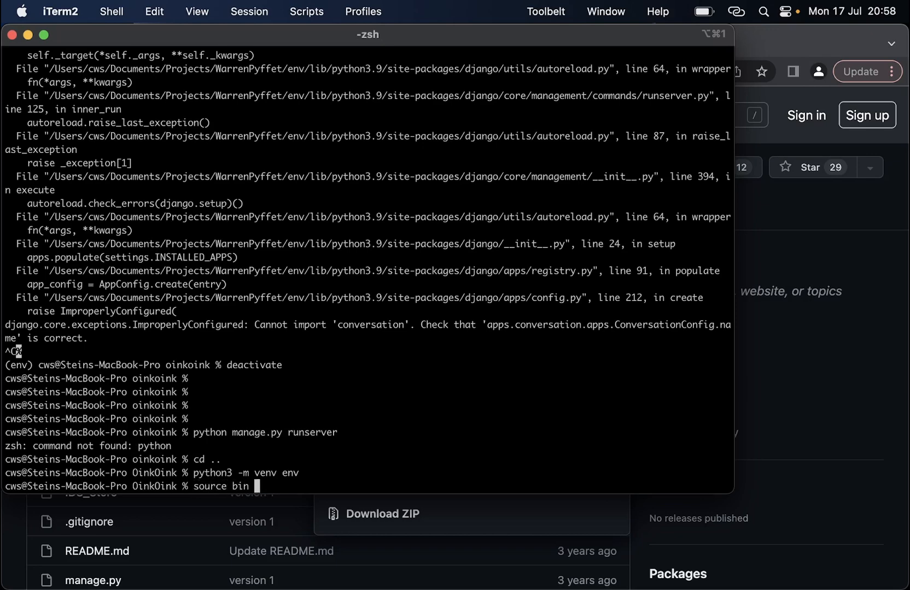
type("env/bi")
type("pip install django")
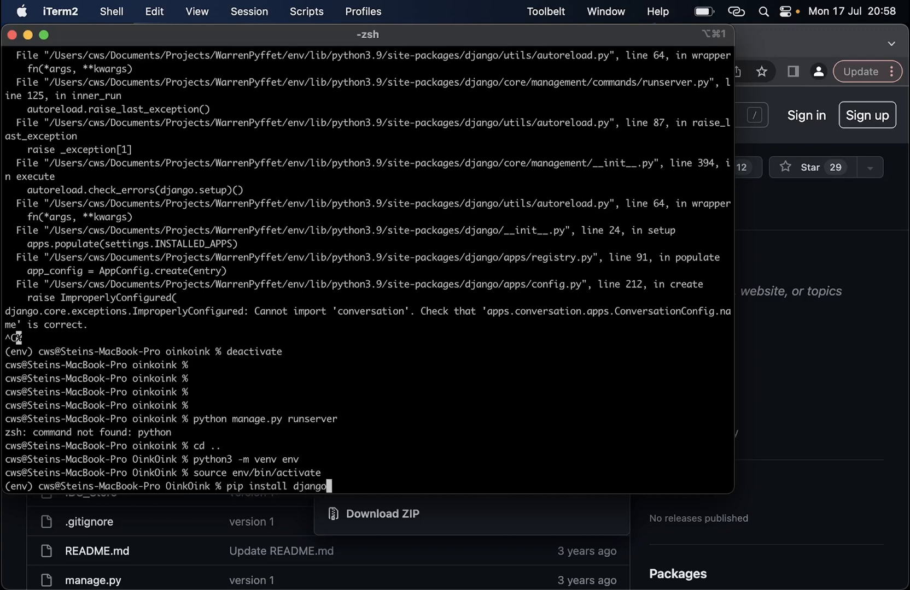
key("enter")
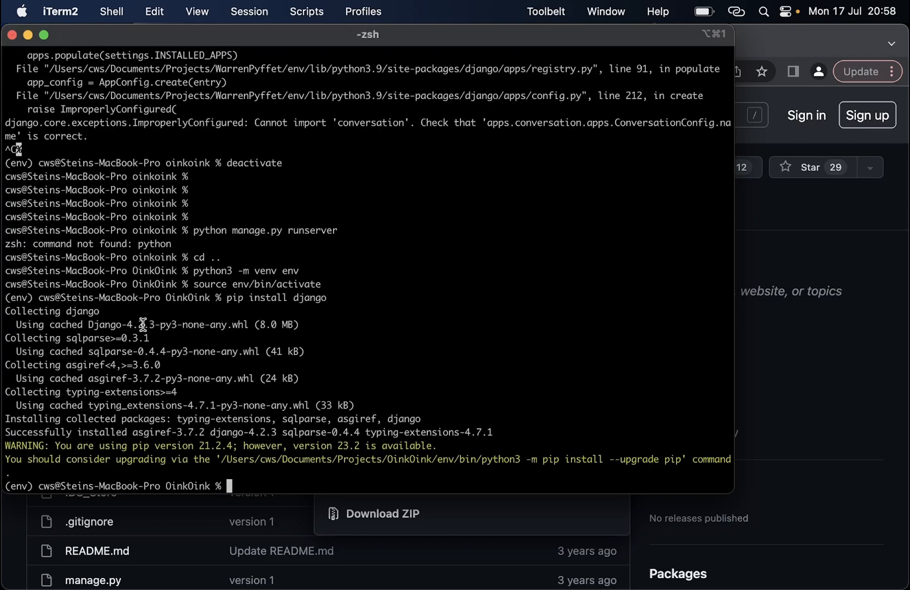
type("cd")
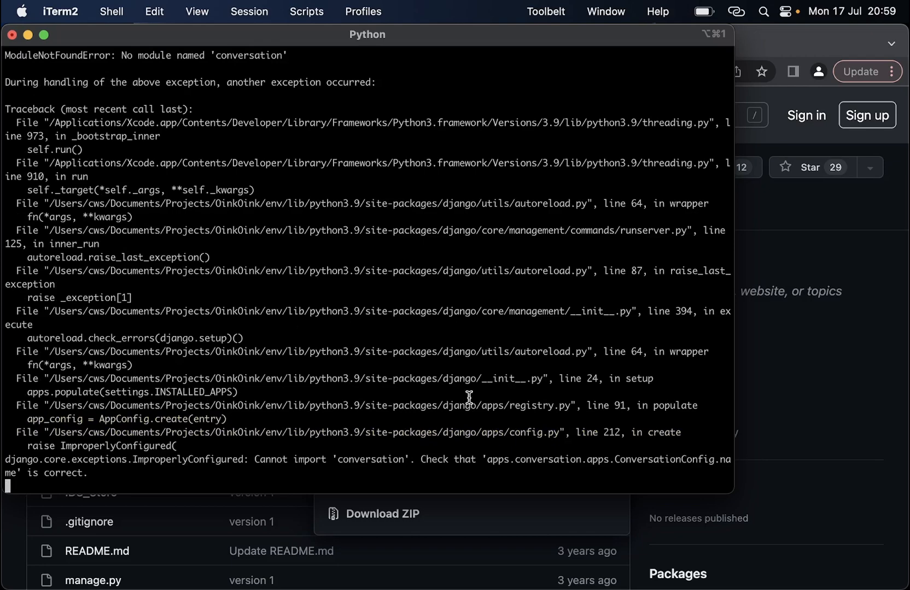
- Select part of the ImproperlyConfigured 'conversation' traceback in the runserver output
left_click_drag(441, 459, 523, 472)
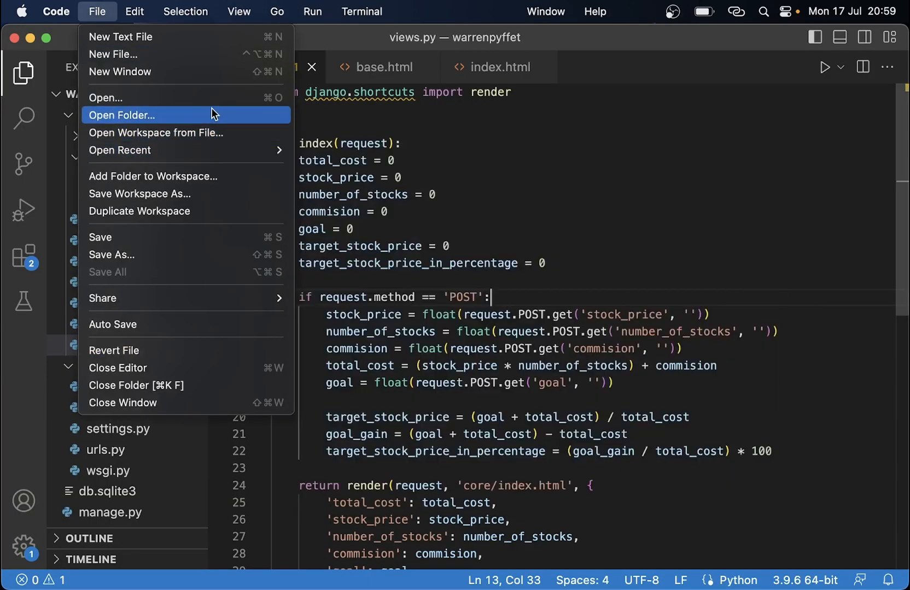
- Open the OinkOink folder in VS Code via Open Folder, navigating up to reach it
left_click(121, 115)
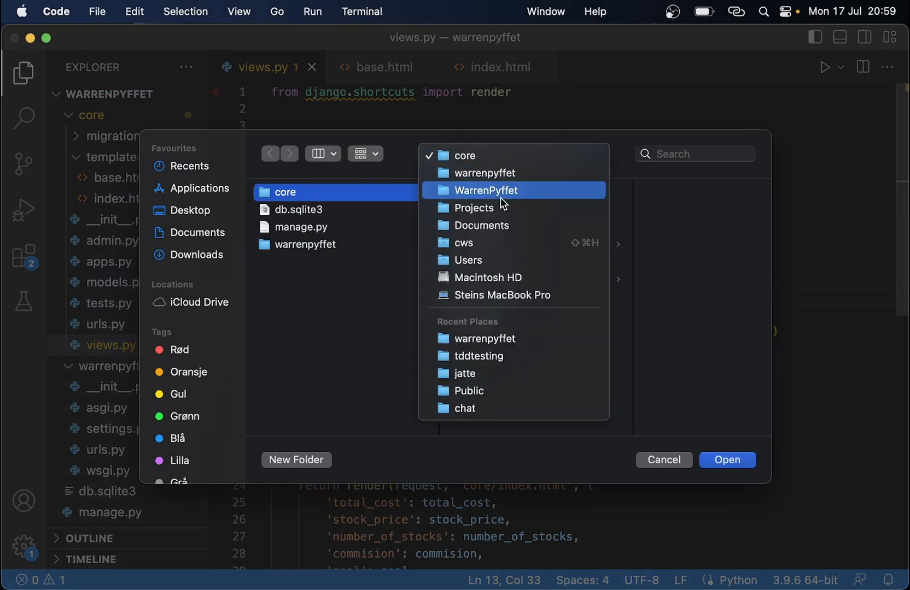
left_click(475, 208)
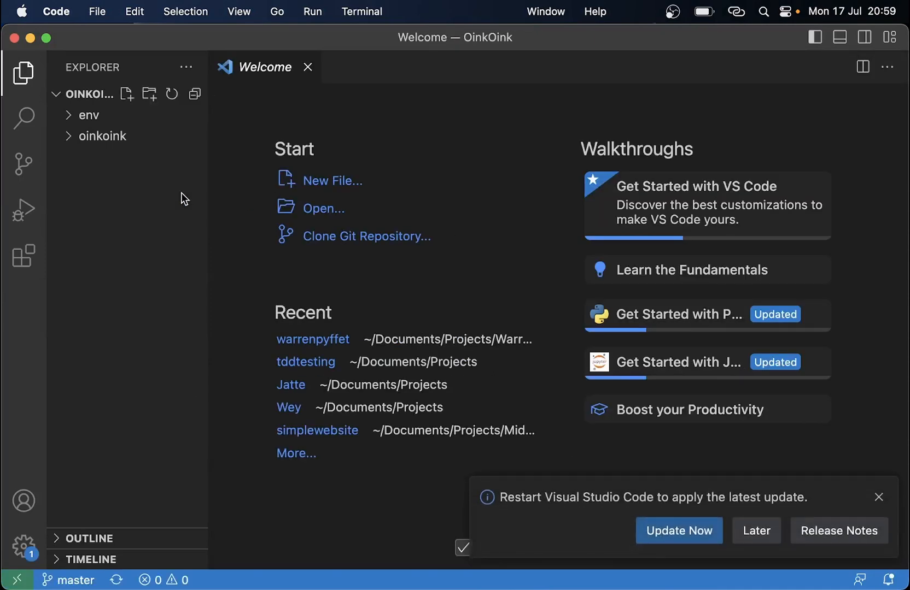
- Expand oinkoink and its apps folder to list conversation, core, feed, notification and oinkerprofile
left_click(103, 136)
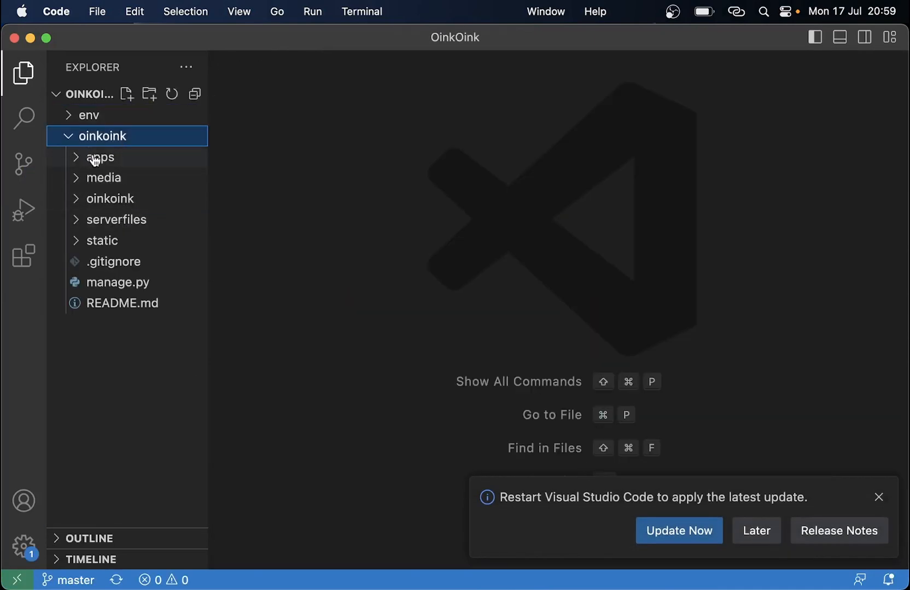
left_click(101, 156)
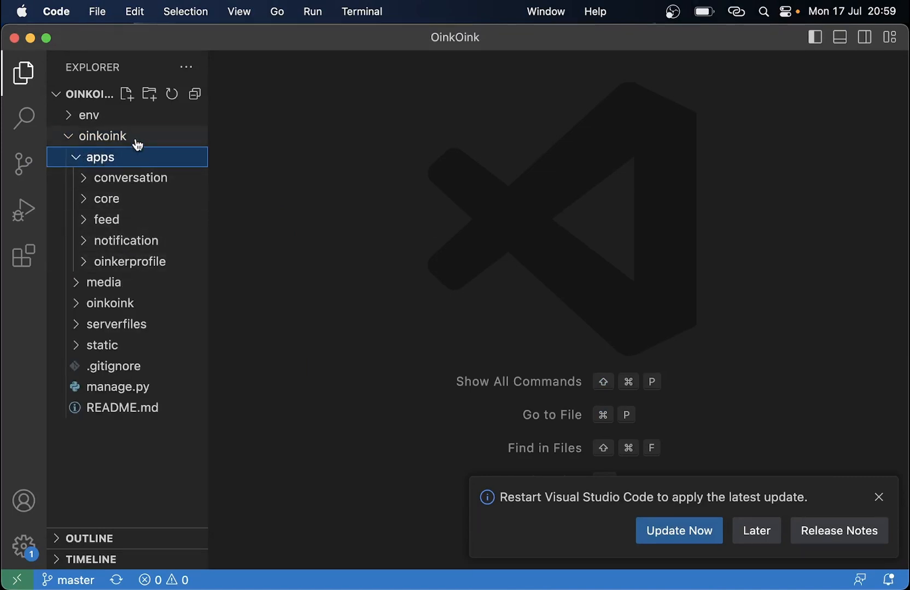
mouse_move(174, 257)
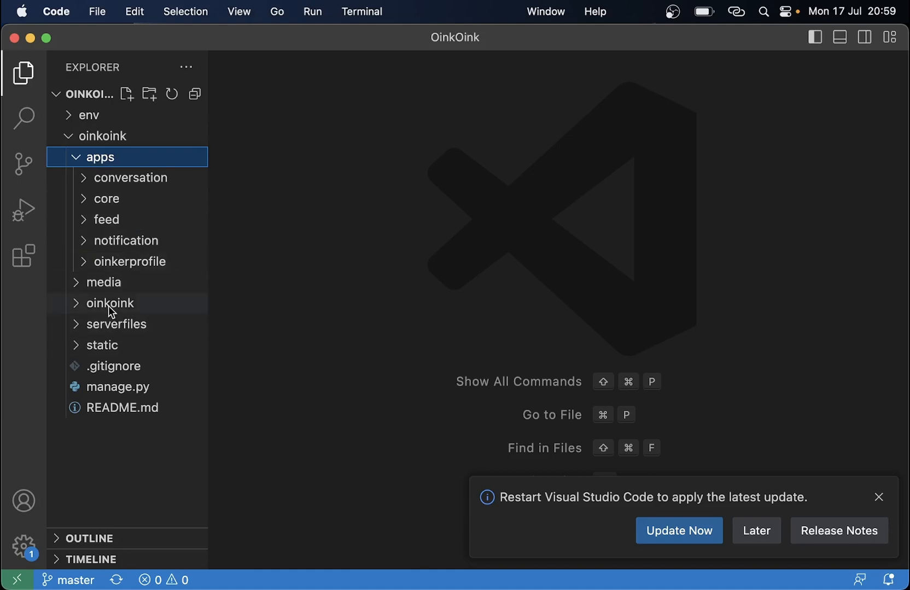
- Open settings.py at INSTALLED_APPS and compare it with the import traceback in iTerm2
left_click(108, 303)
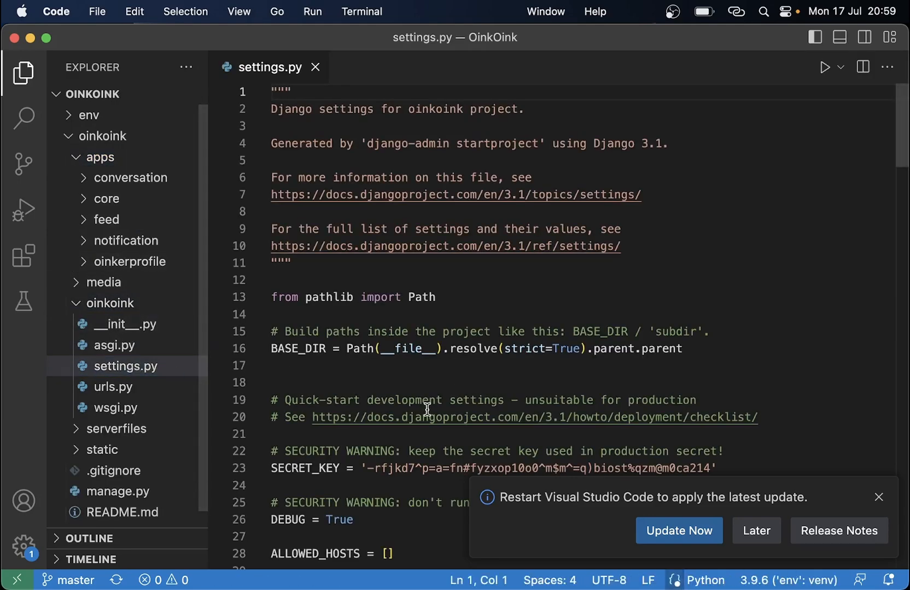
scroll("down", 3)
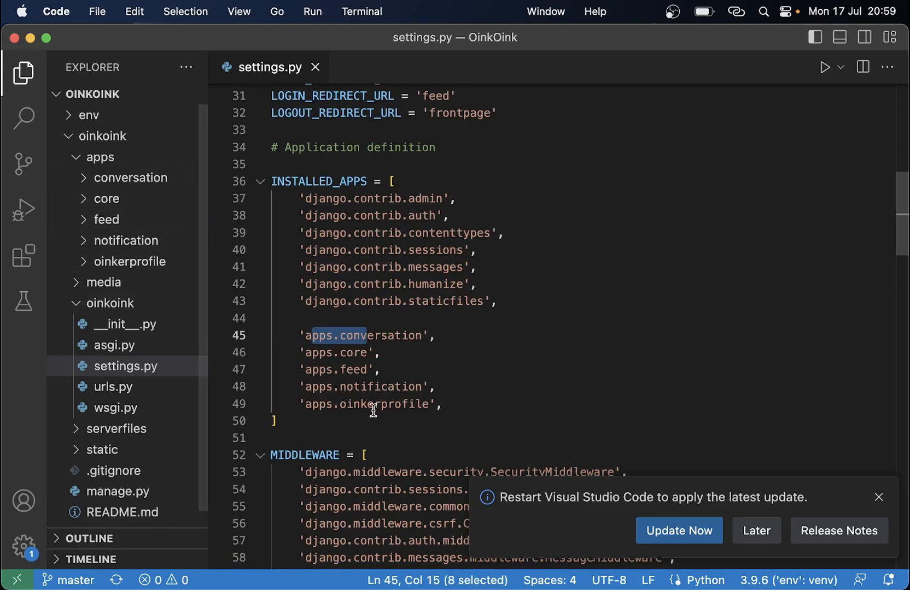
left_click(878, 497)
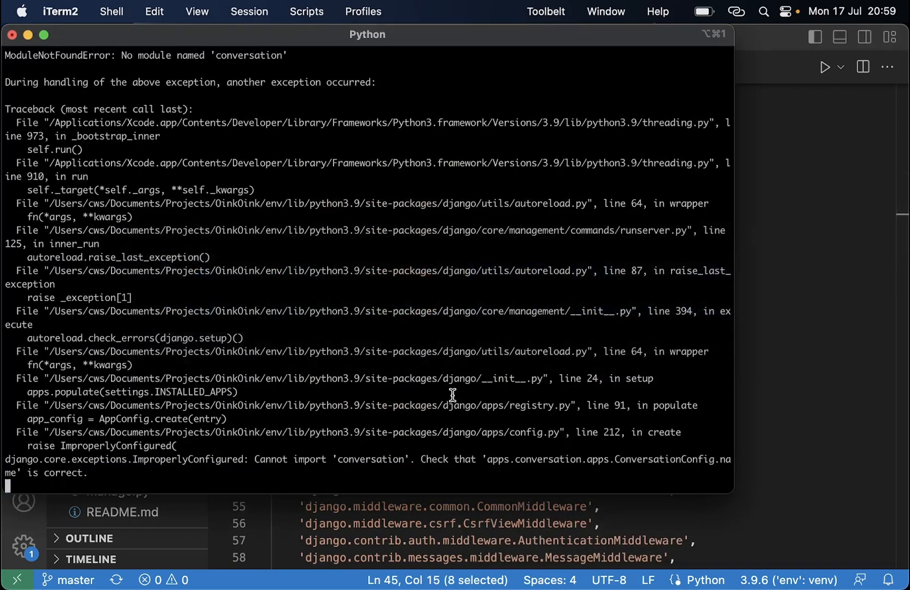
mouse_move(494, 470)
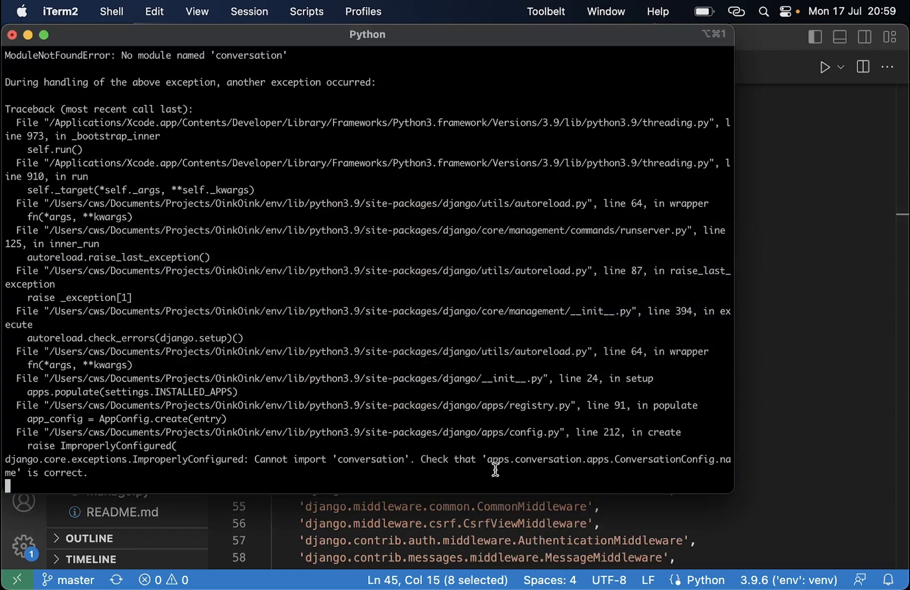
mouse_move(456, 467)
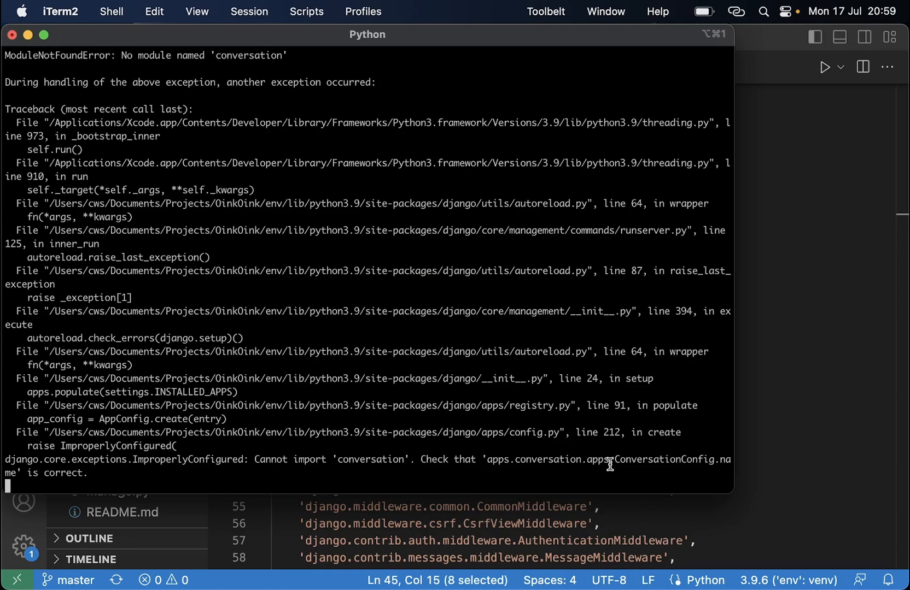
mouse_move(665, 467)
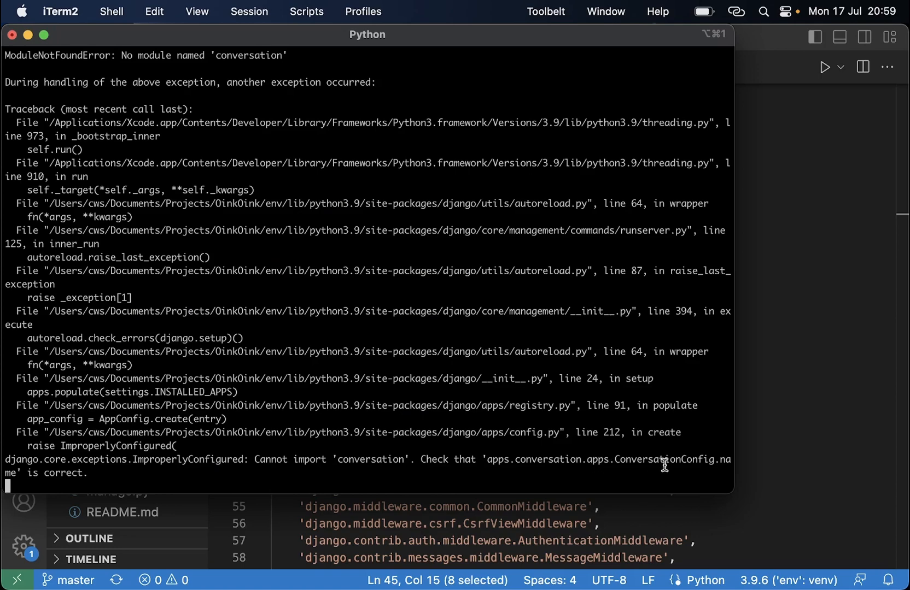
mouse_move(702, 463)
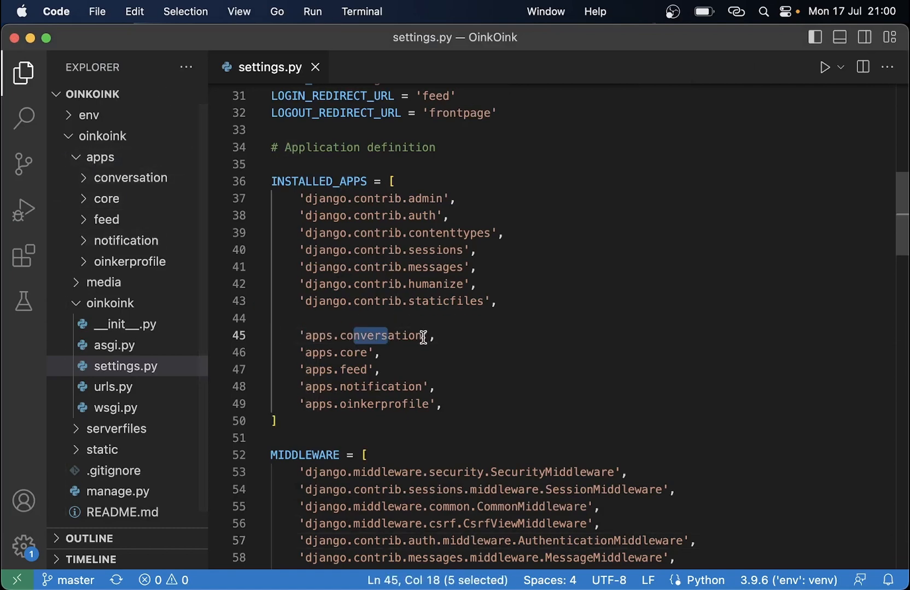
- Append .apps to 'apps.conversation' and copy ConversationConfig from conversation/apps.py
type(".apps")
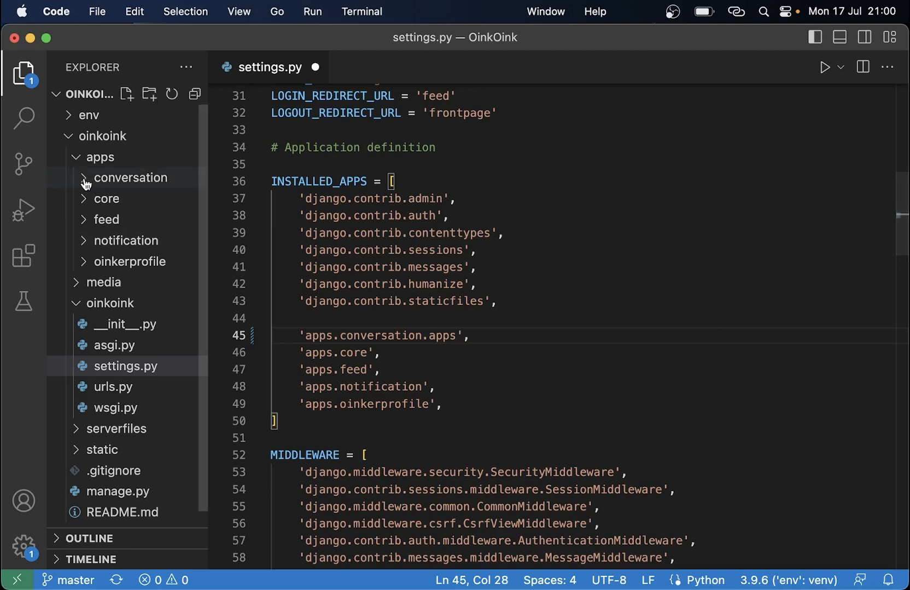
left_click(132, 177)
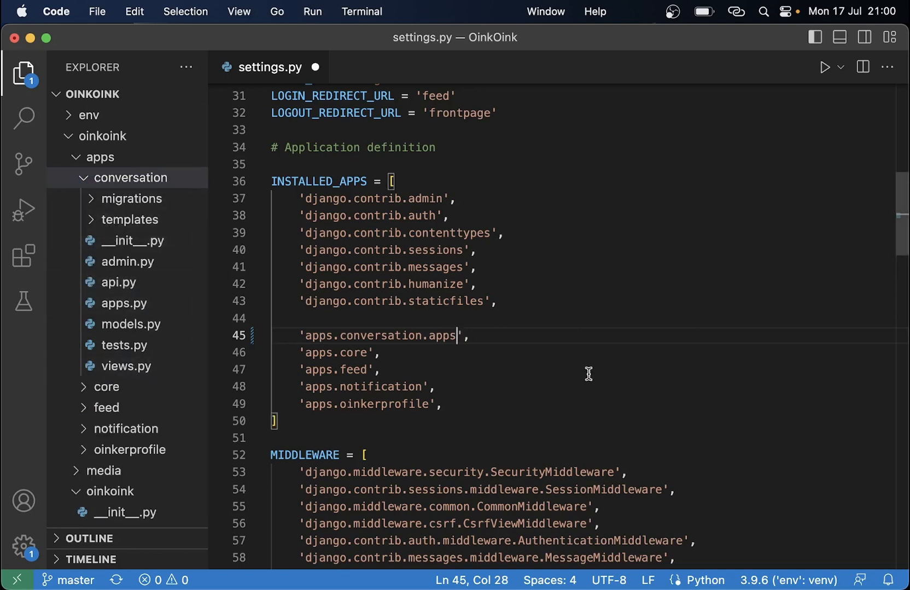
left_click(123, 303)
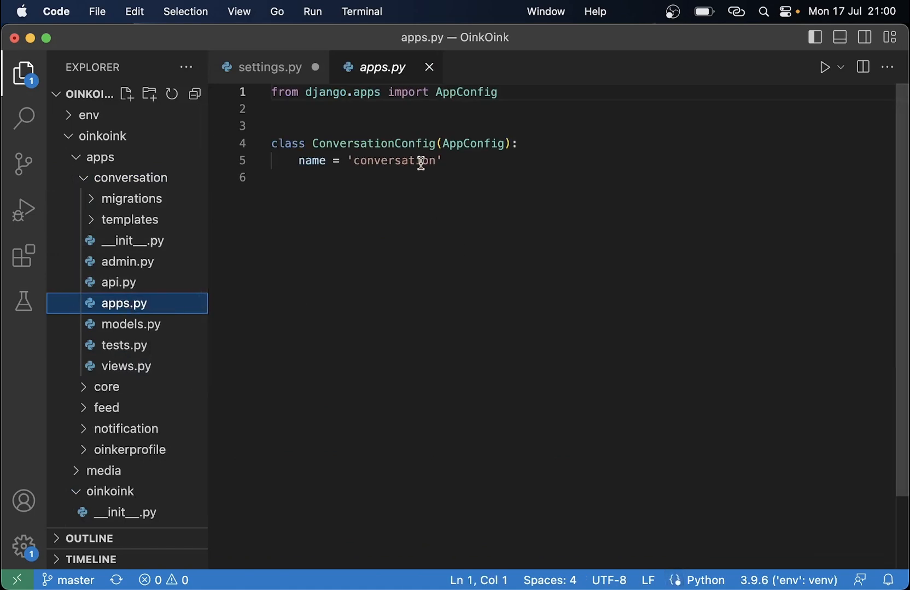
left_click(393, 143)
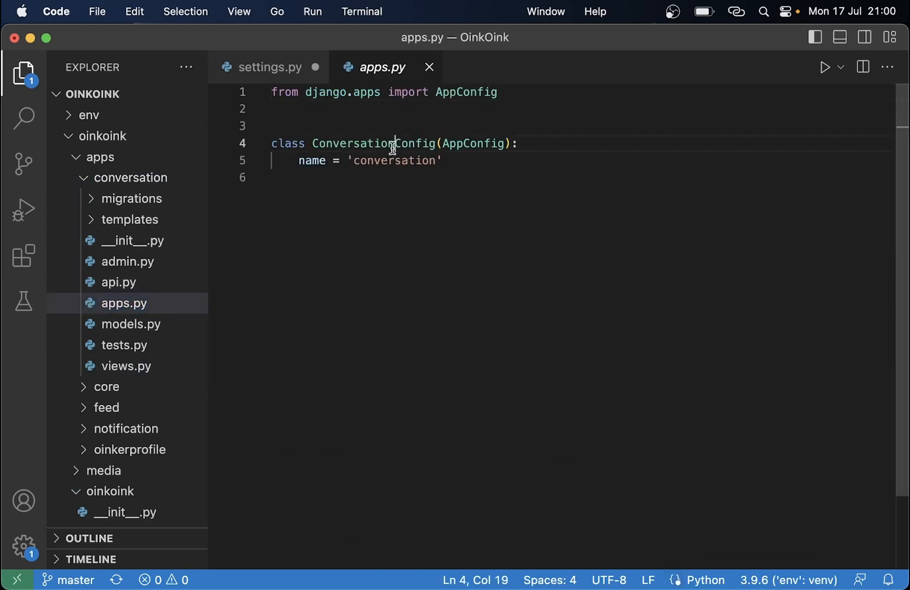
double_click(373, 143)
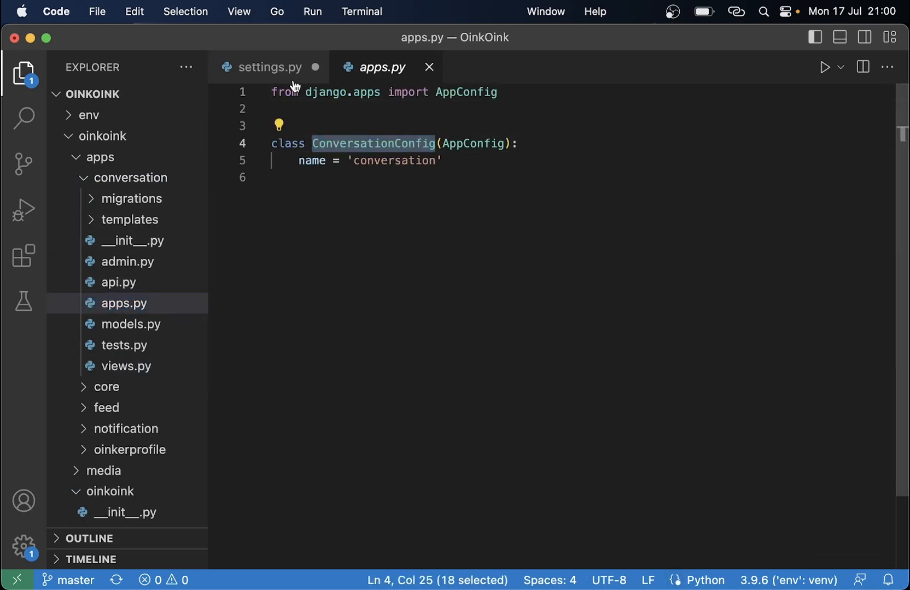
mouse_move(268, 66)
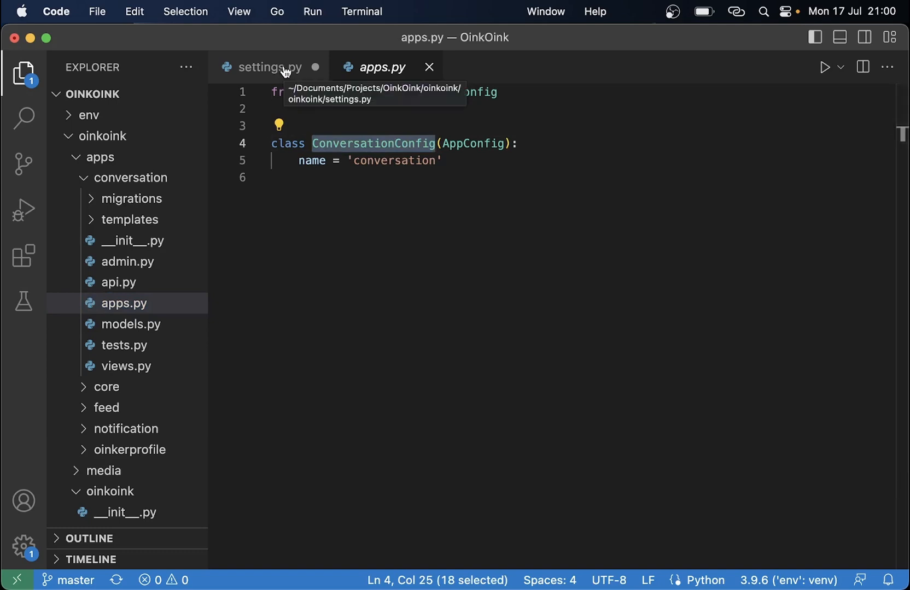
- Back in settings.py, complete the entry as apps.conversation.apps.ConversationConfig
left_click(268, 66)
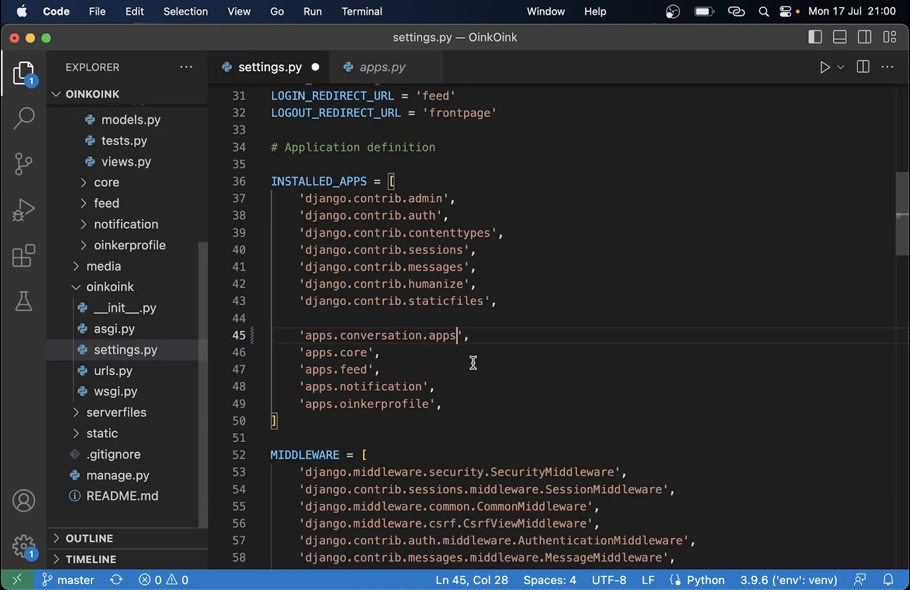
type(".ConversationConfig")
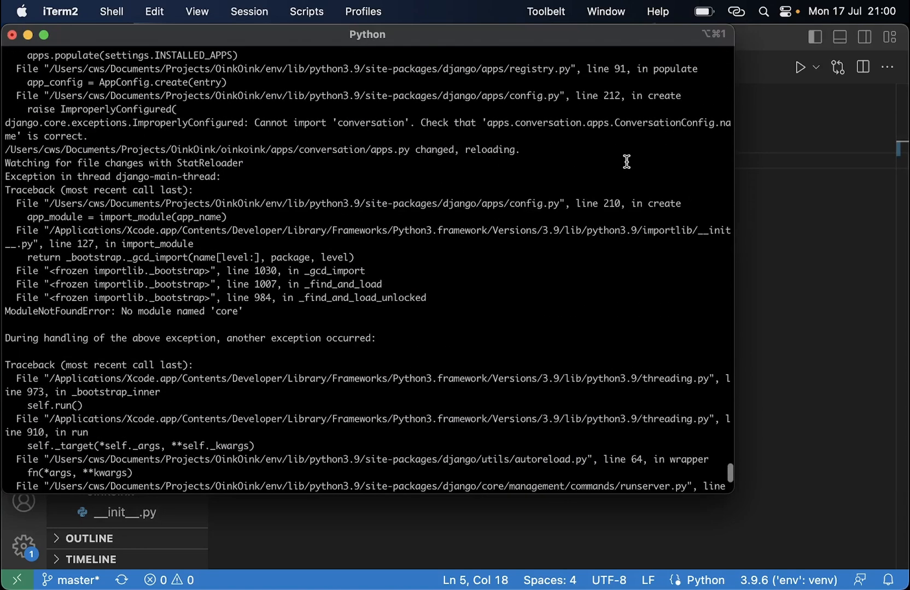
mouse_move(480, 143)
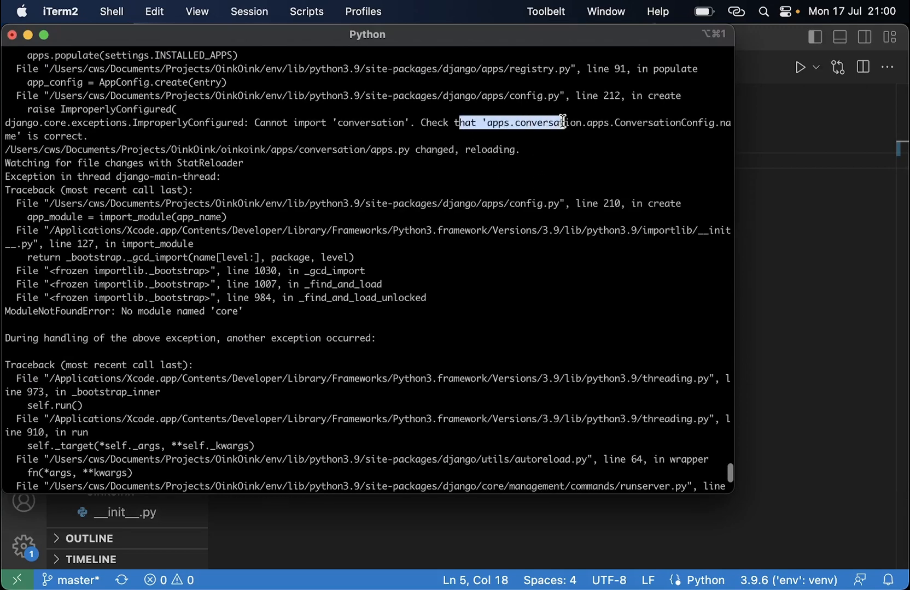
- Scroll the reloaded runserver output and select the new 'Cannot import core' error
scroll("down", 3)
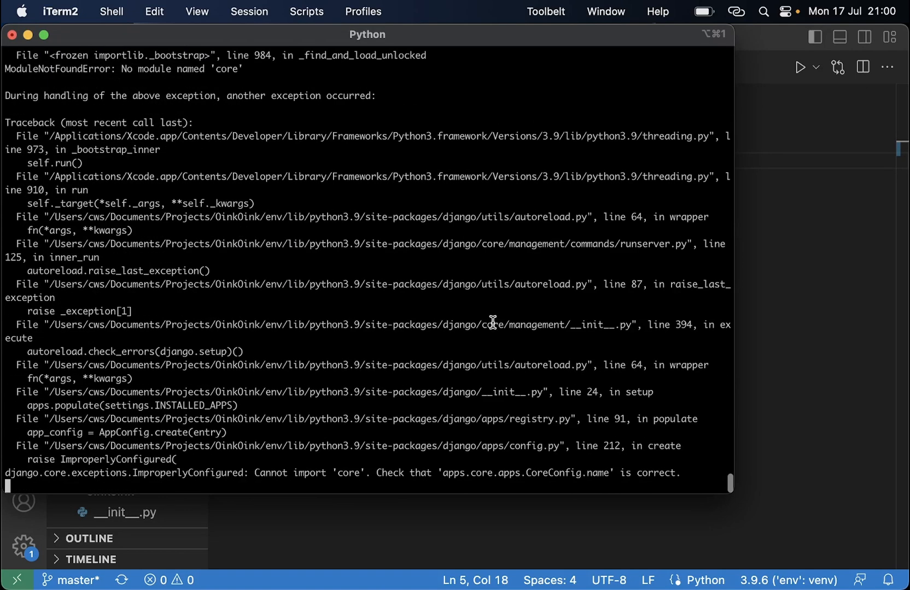
double_click(502, 472)
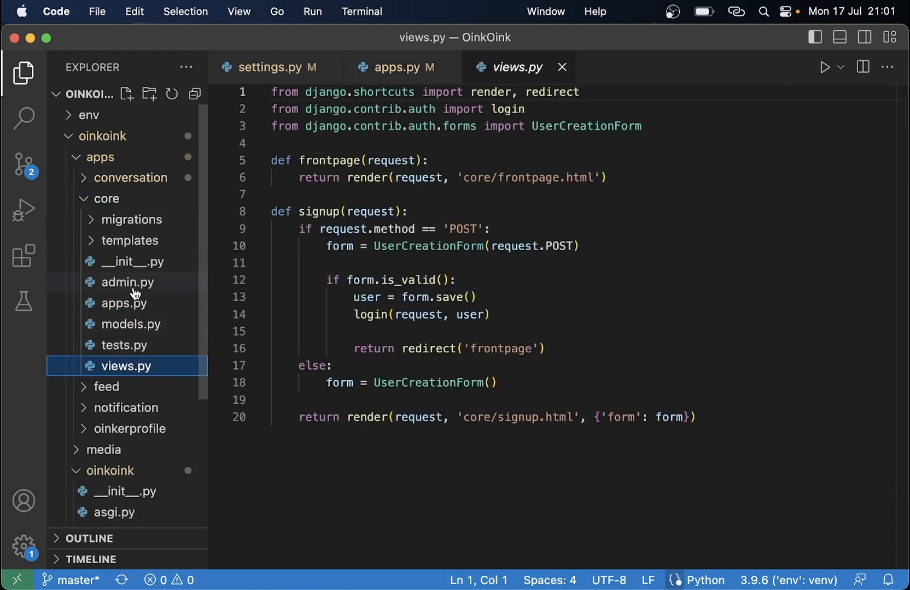
- Prefix the core and feed app config names with 'apps.' in their apps.py files
left_click(125, 303)
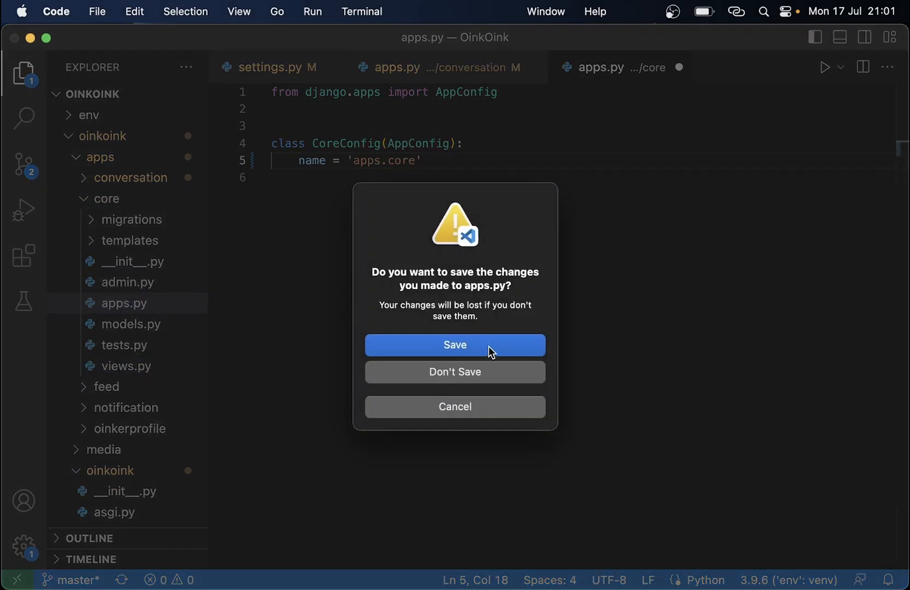
left_click(454, 345)
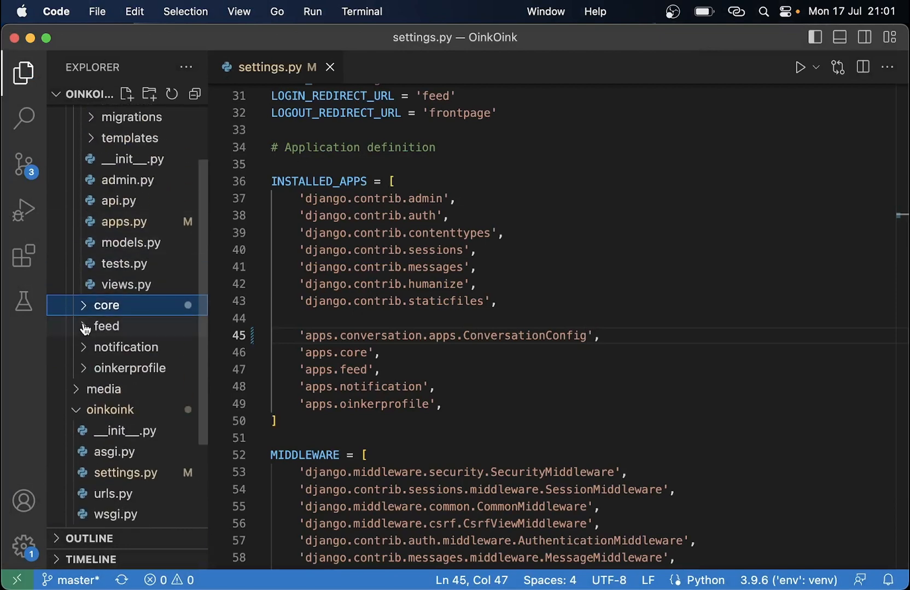
left_click(106, 326)
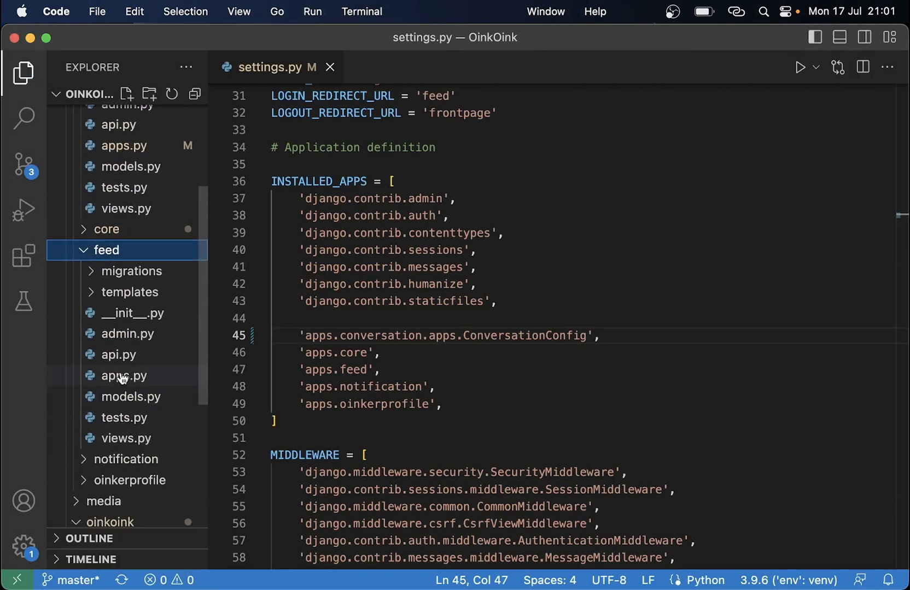
left_click(124, 375)
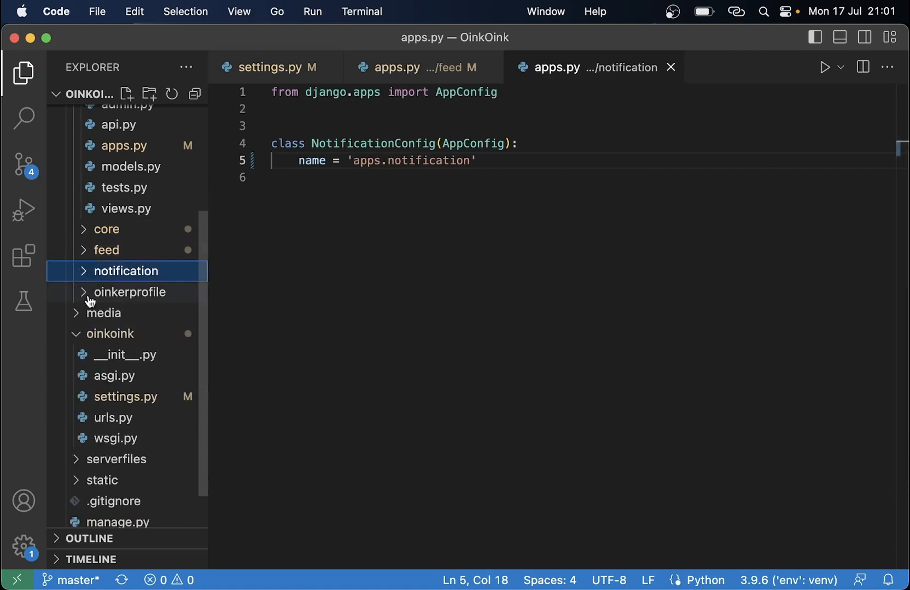
- Prefix the oinkerprofile app config name with 'apps.' and return to settings.py
left_click(130, 292)
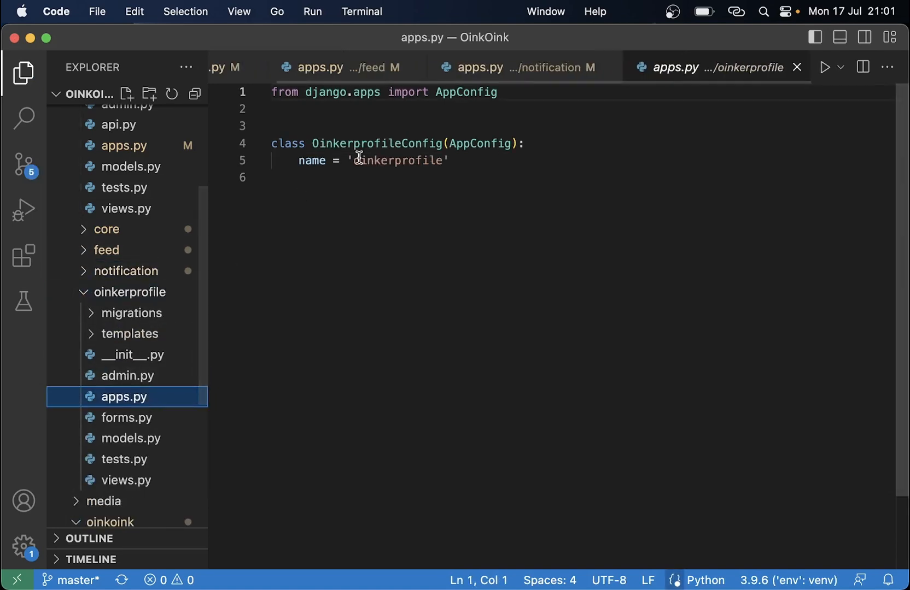
type("apps.")
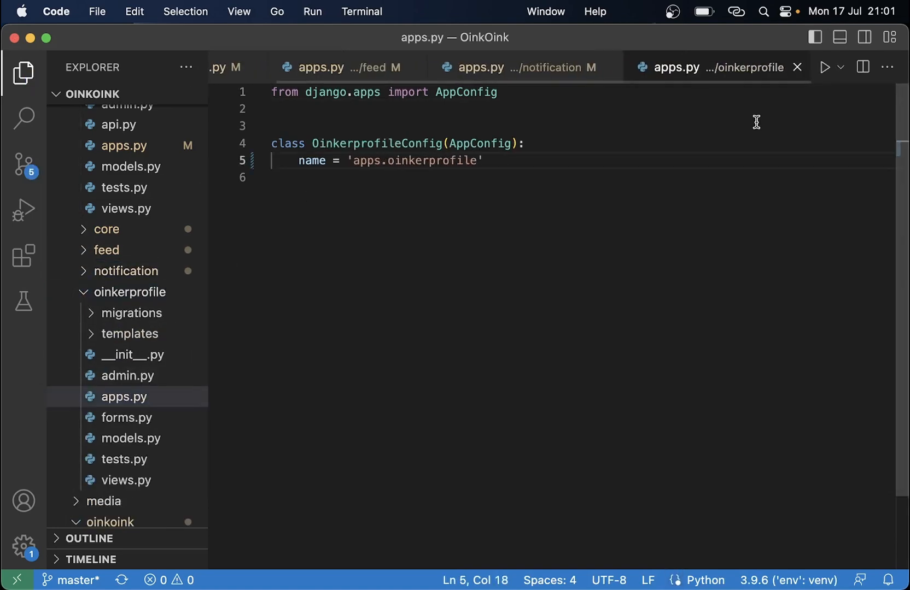
left_click(125, 350)
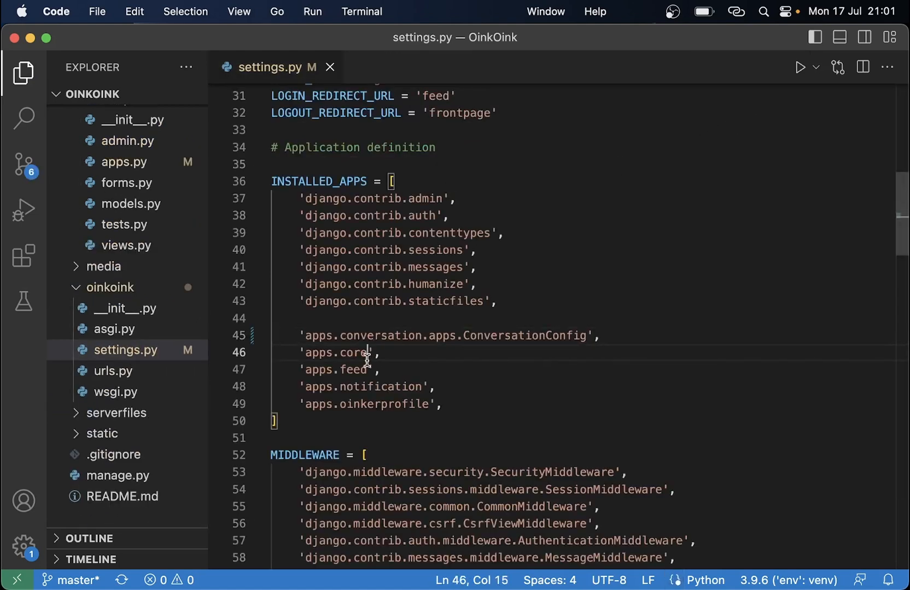
- Point INSTALLED_APPS to 'apps.core.apps.CoreConfig' and 'apps.feed.apps.FeedConfig'
type(".apps.")
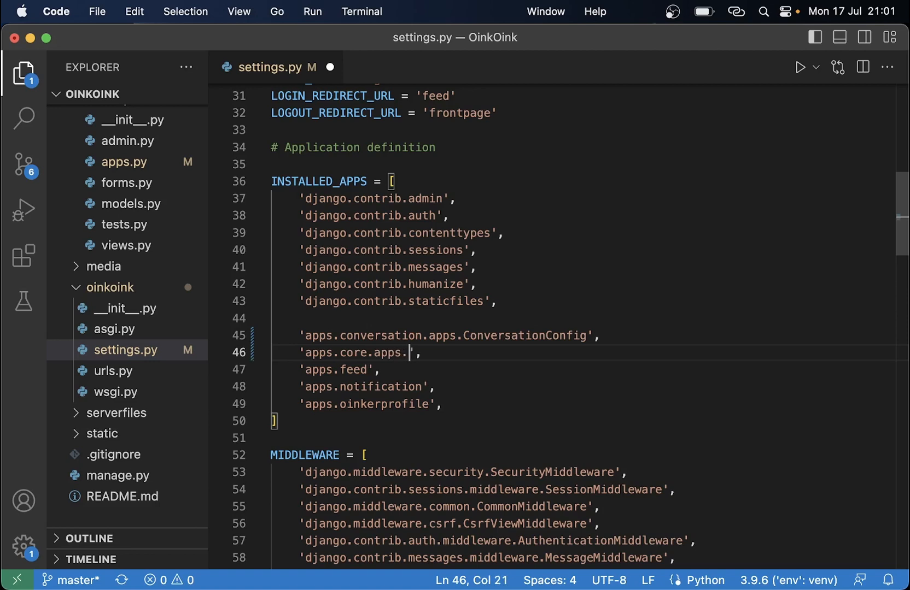
type("CoreConfig")
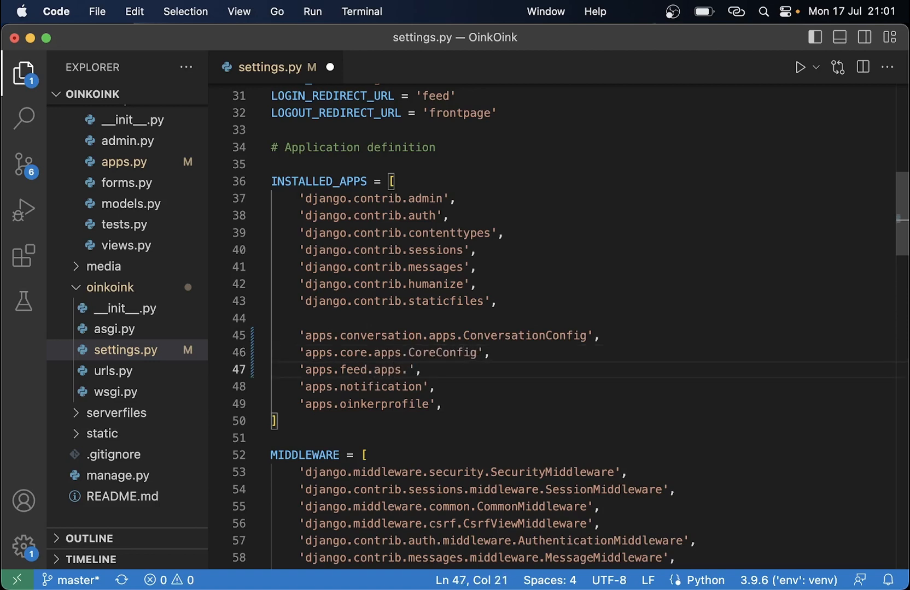
type("FeedConfig")
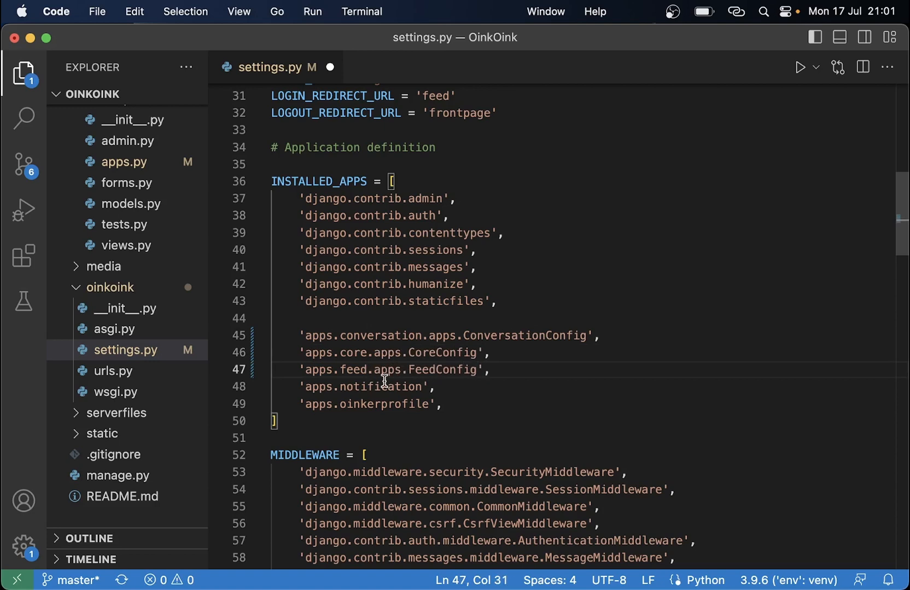
type(".apps.Notifica")
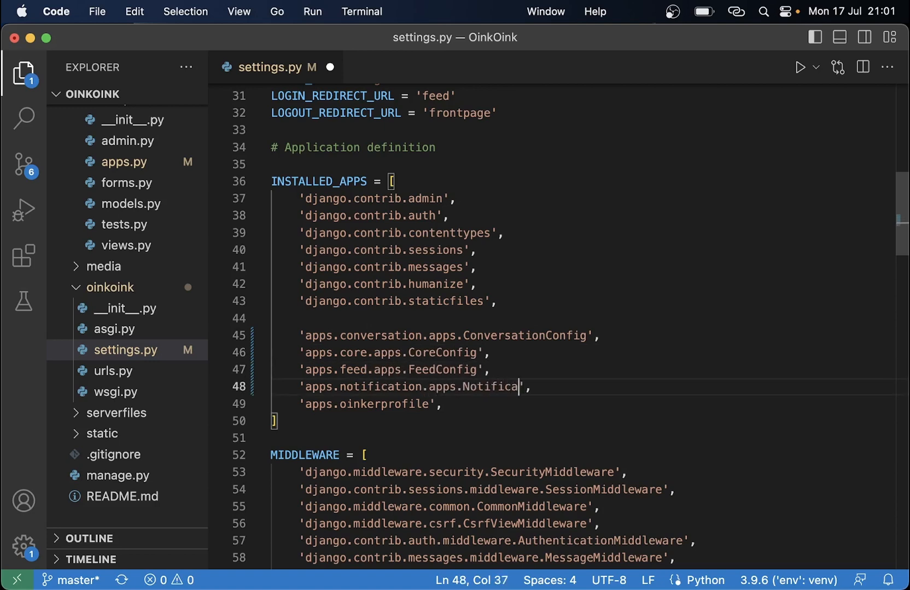
- Point INSTALLED_APPS to NotificationConfig and 'apps.oinkerprofile.apps.OinkerprofileConfig'
type("tionConfig")
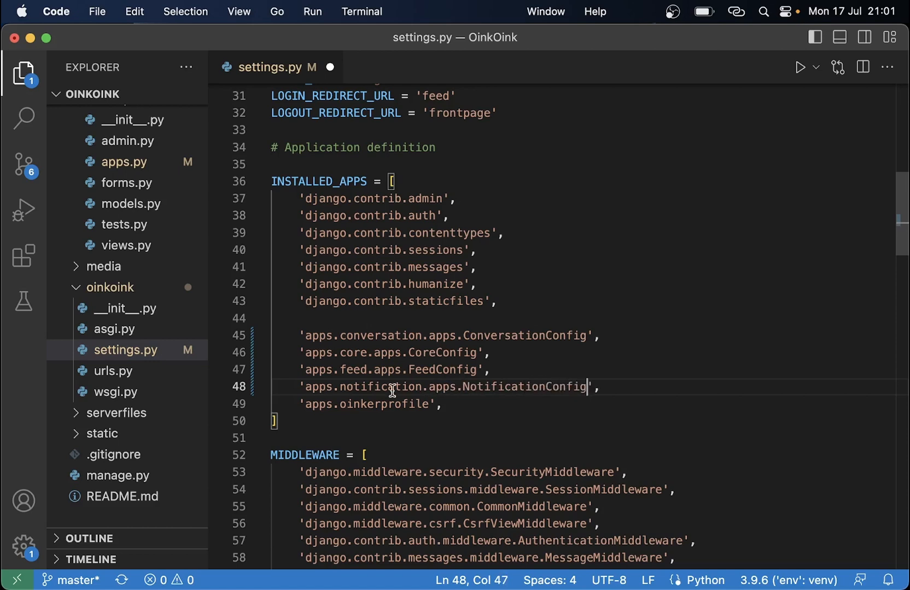
type(".apps.")
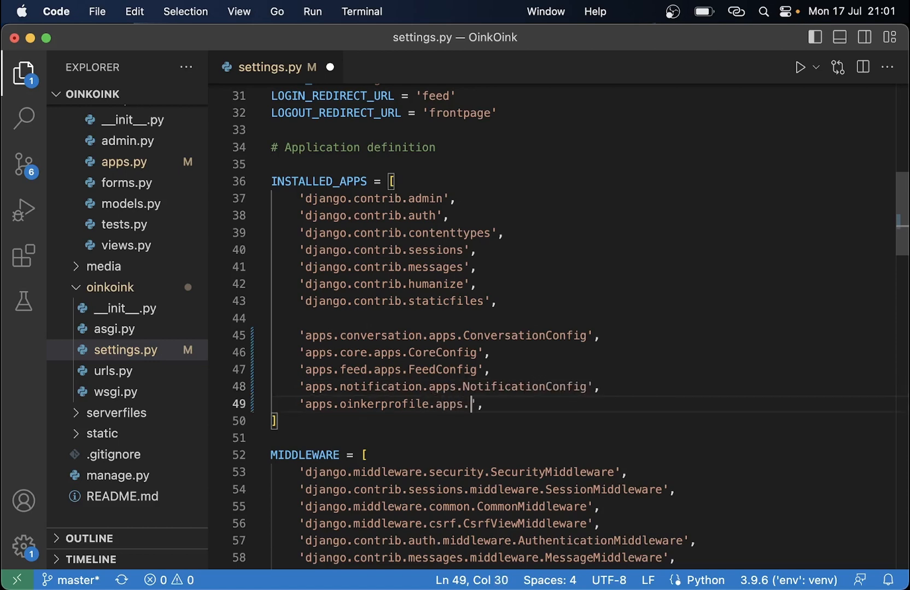
type("Oinker")
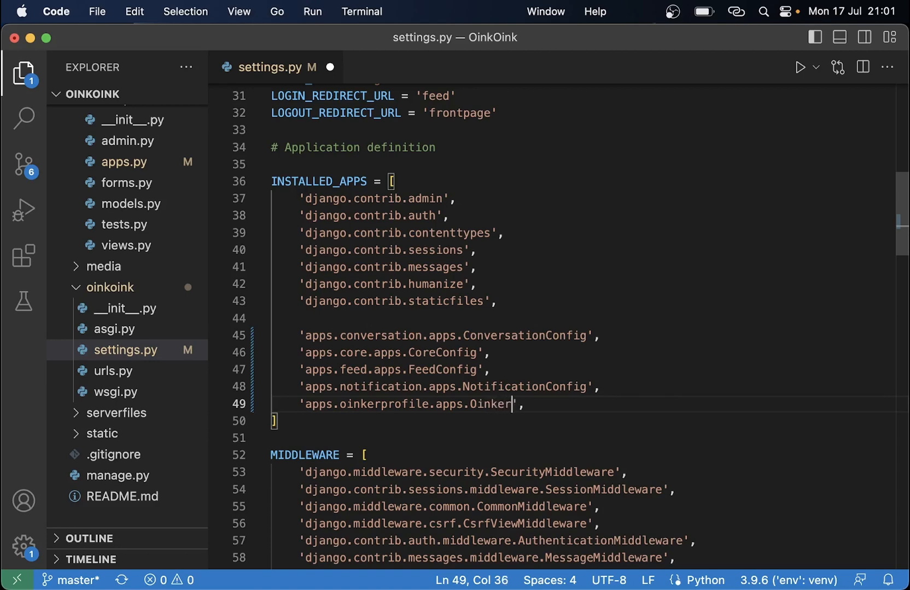
type("profileConfig")
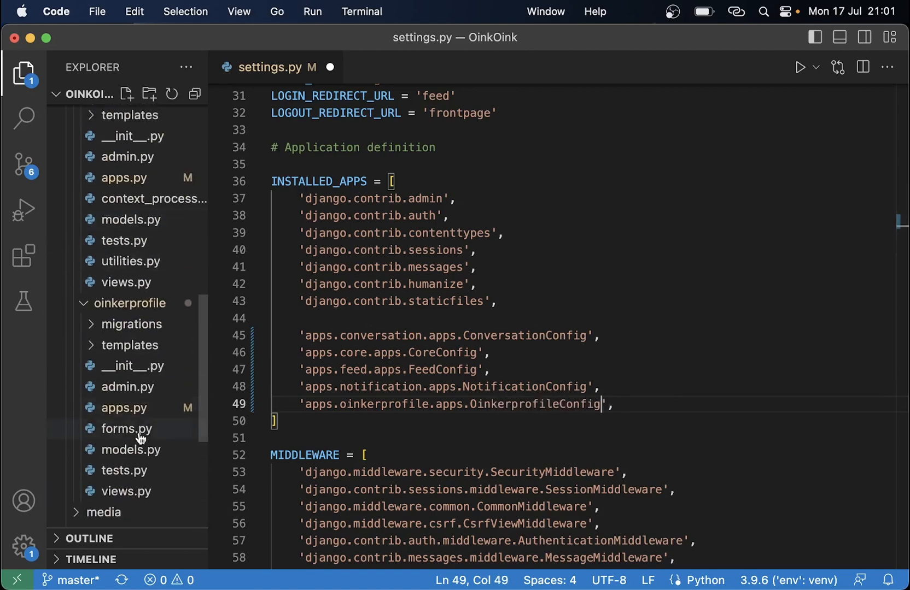
left_click(122, 408)
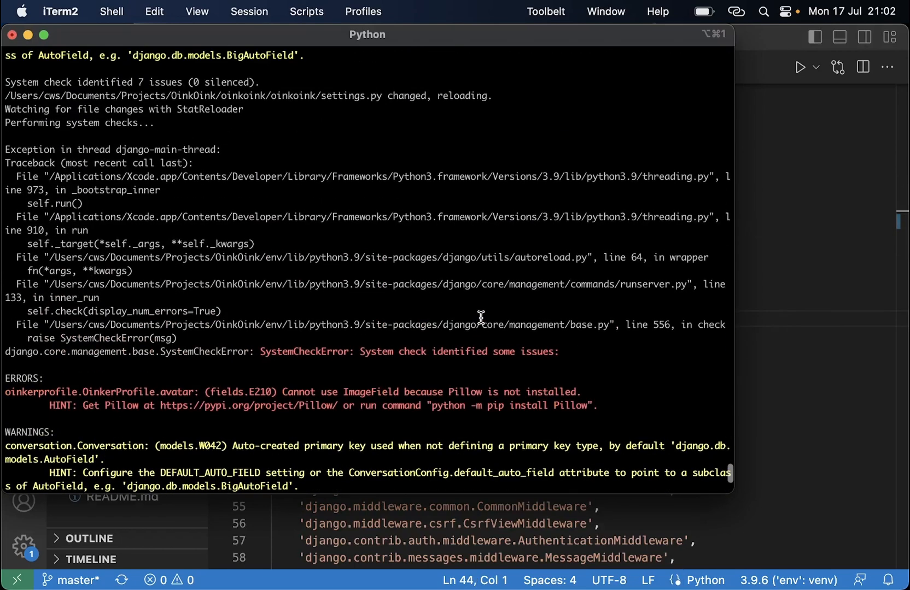
- Run 'pip install pillow' in the terminal to resolve the ImageField error
scroll("down", 3)
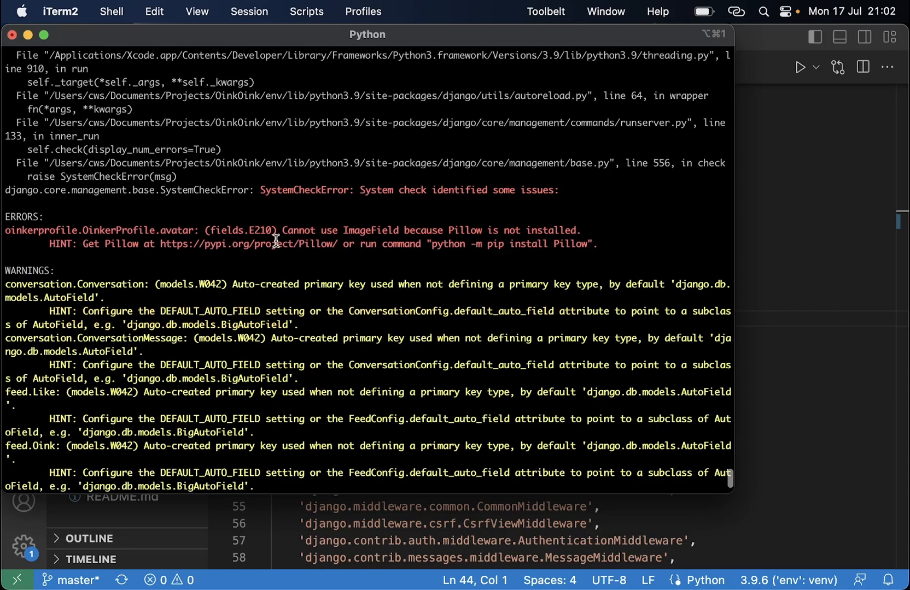
left_click_drag(344, 231, 453, 231)
type("pip")
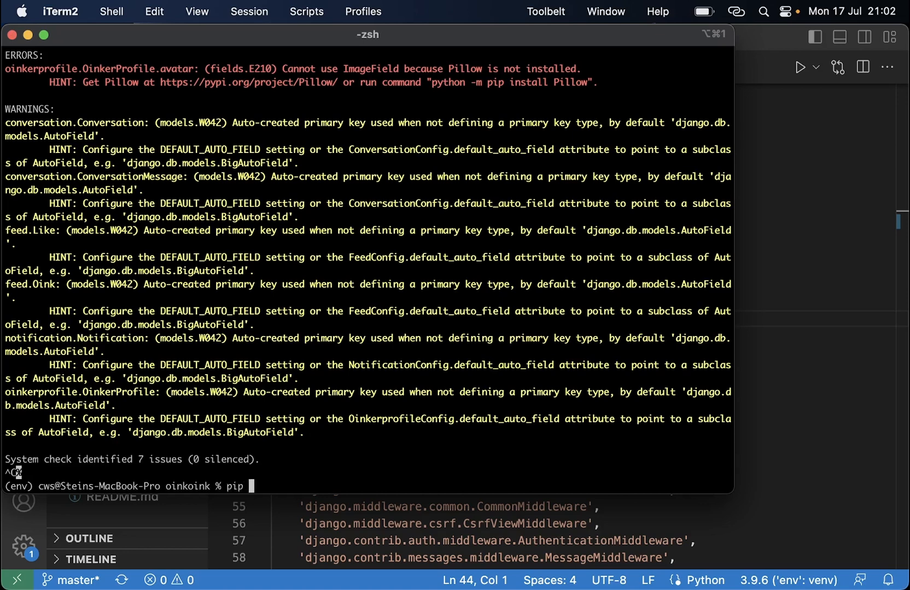
type("install")
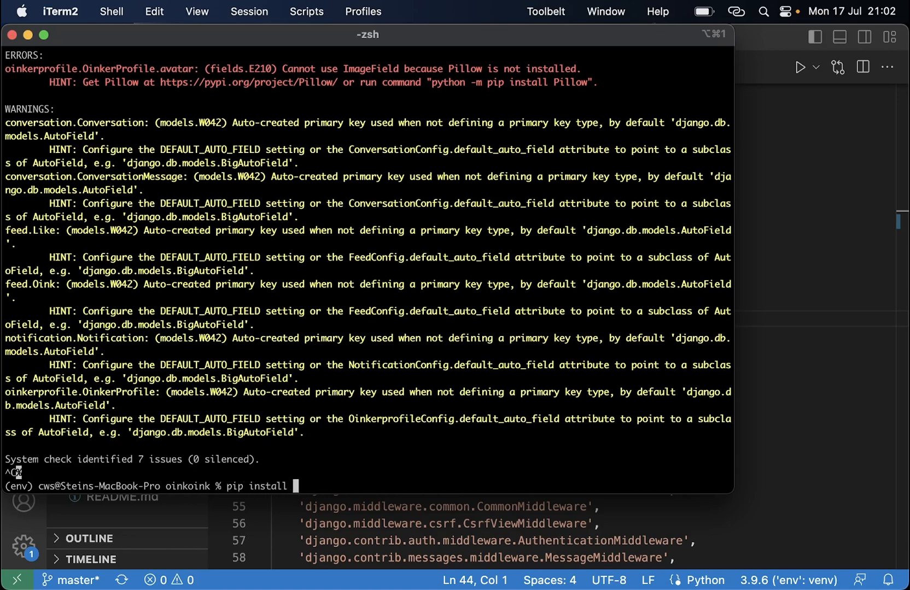
type("pillow")
type("python manage.py runserver")
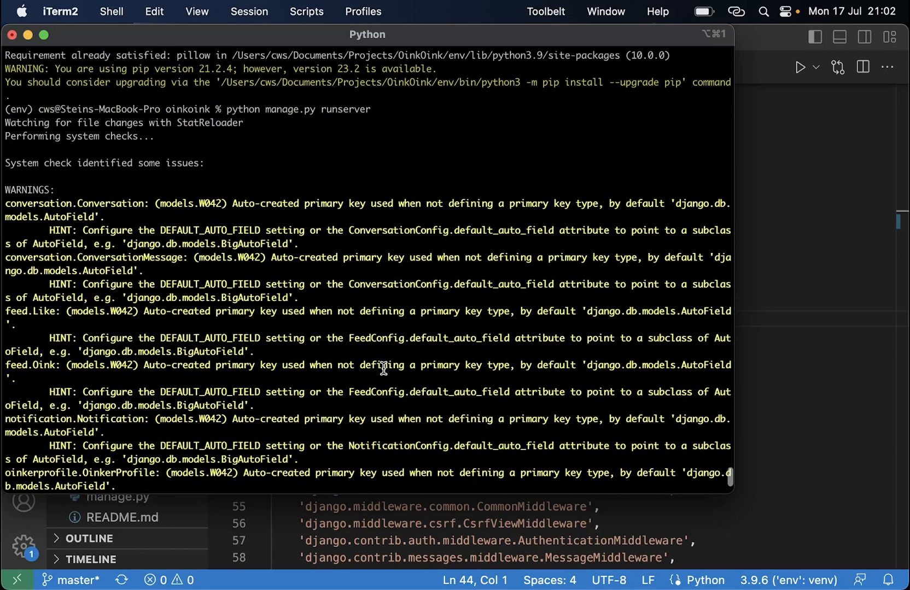
- Select the auto-created primary key warning and its DEFAULT_AUTO_FIELD setting name
left_click_drag(232, 203, 393, 204)
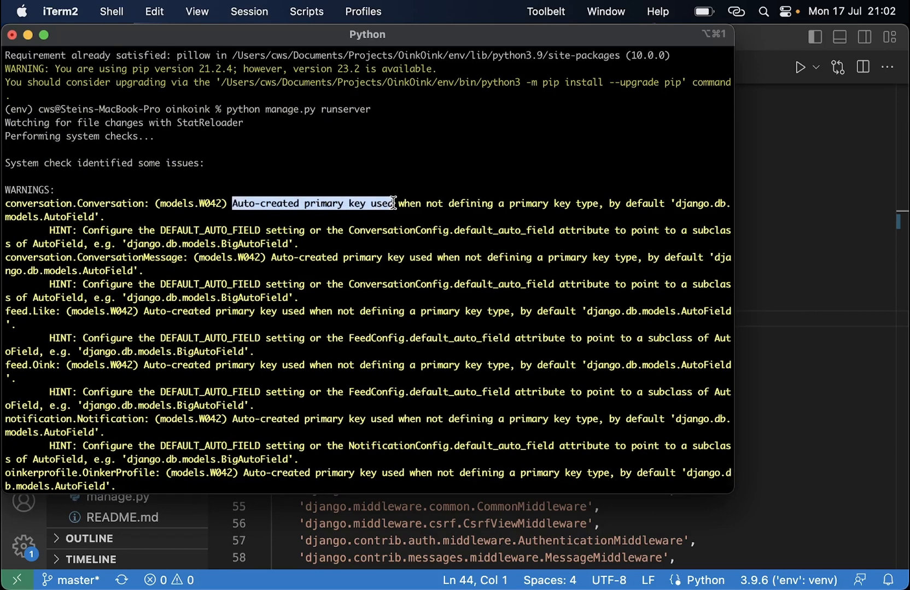
left_click_drag(393, 203, 492, 203)
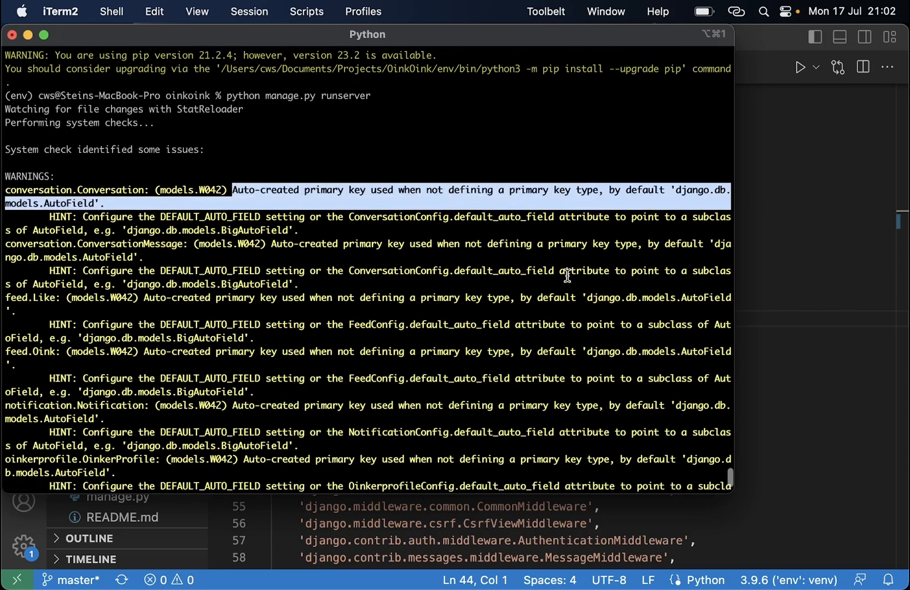
mouse_move(231, 231)
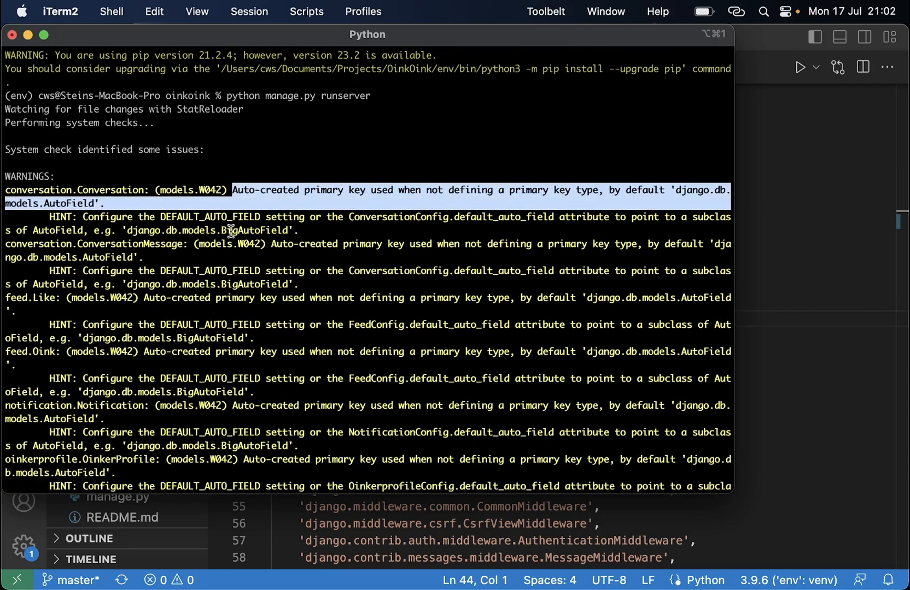
double_click(209, 217)
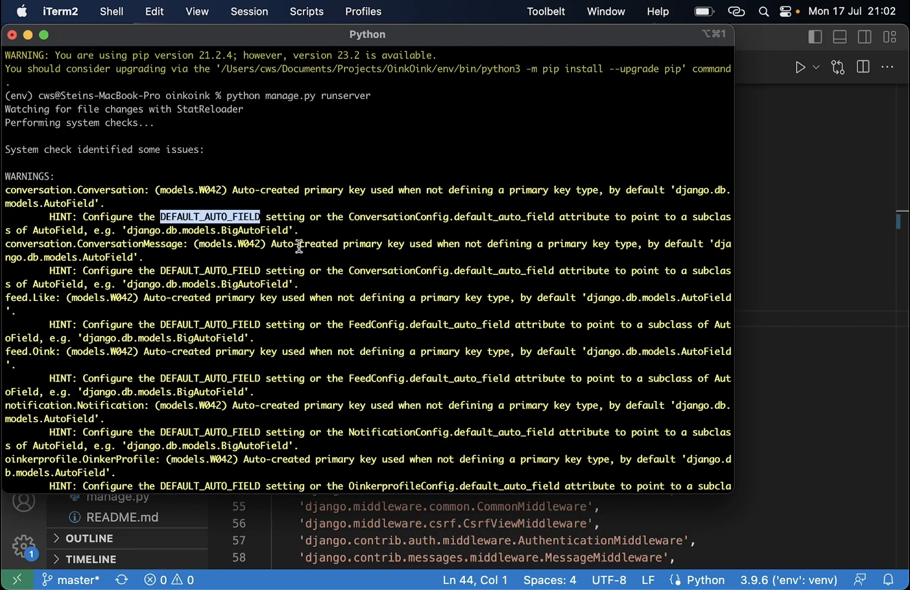
mouse_move(394, 287)
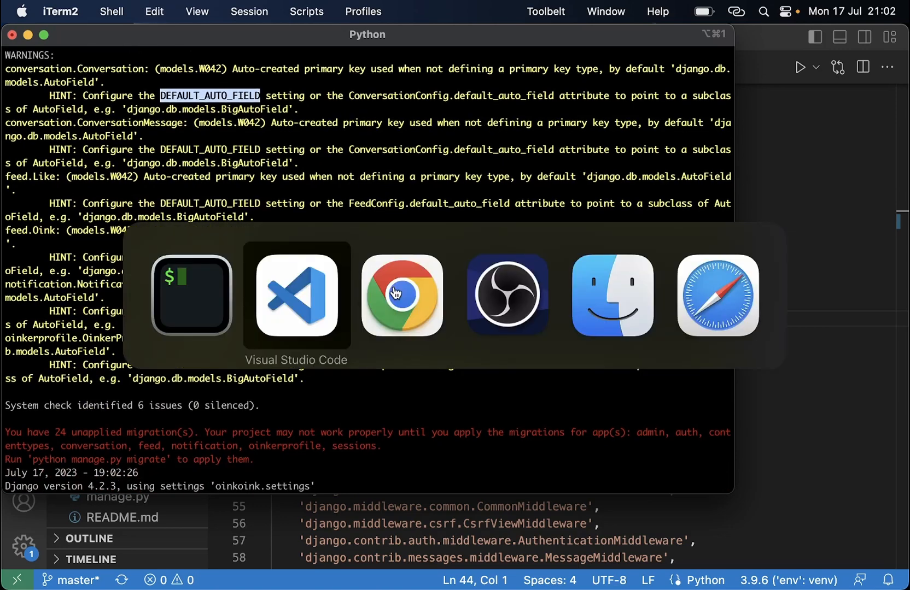
- Search 'DEFAULT_AUTO_FIELD django sett', open the dev.to article and step through its matches
left_click(401, 296)
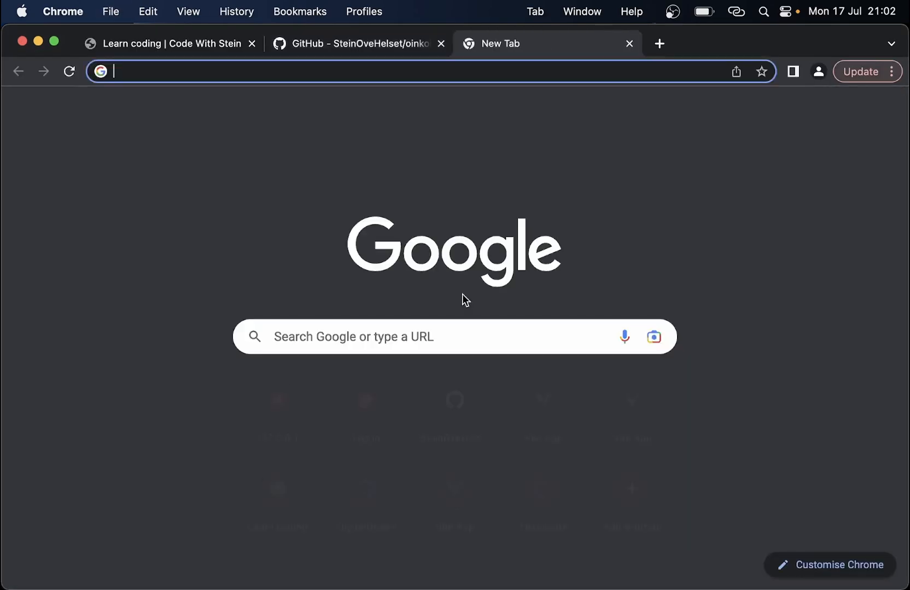
type("DEFAULT_AUTO_FIELD django settings")
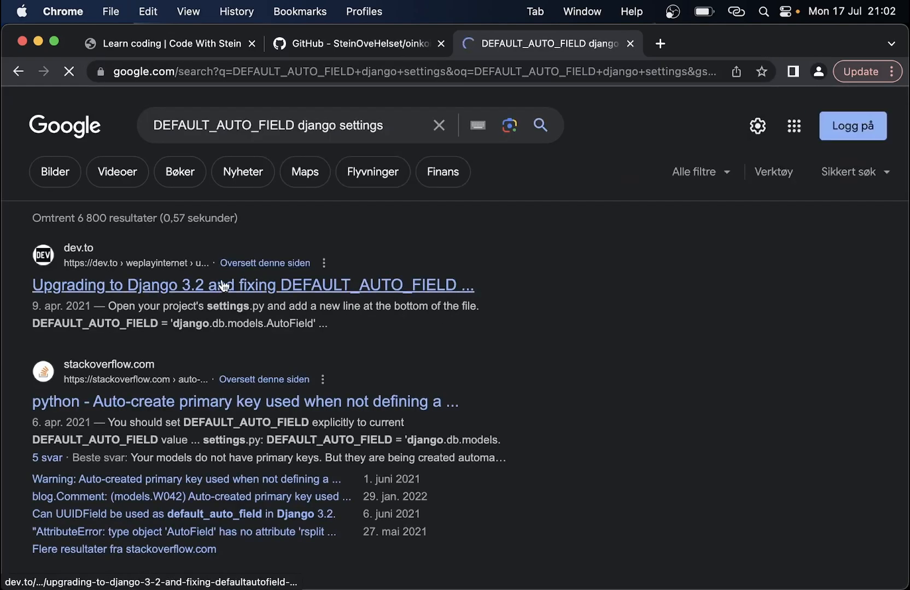
left_click(253, 284)
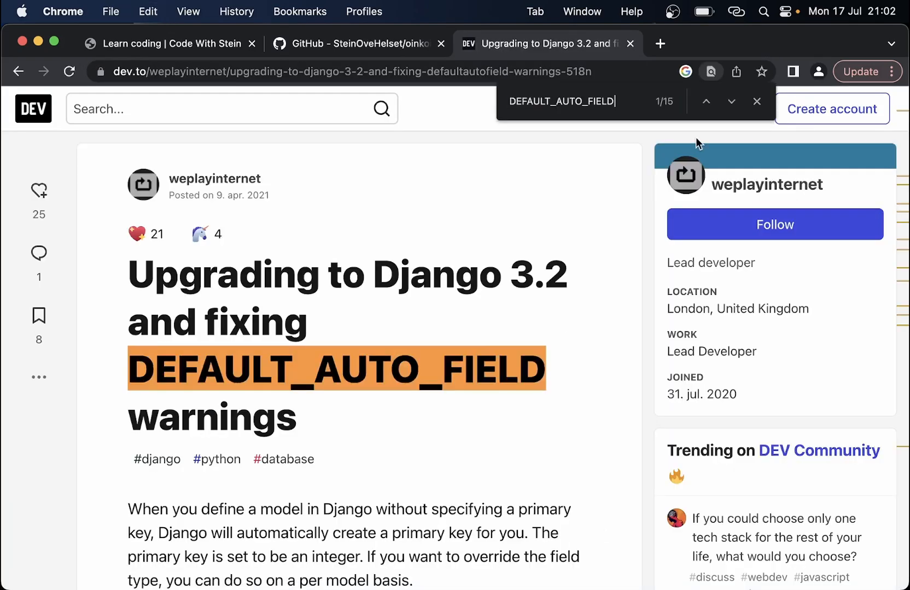
left_click(731, 102)
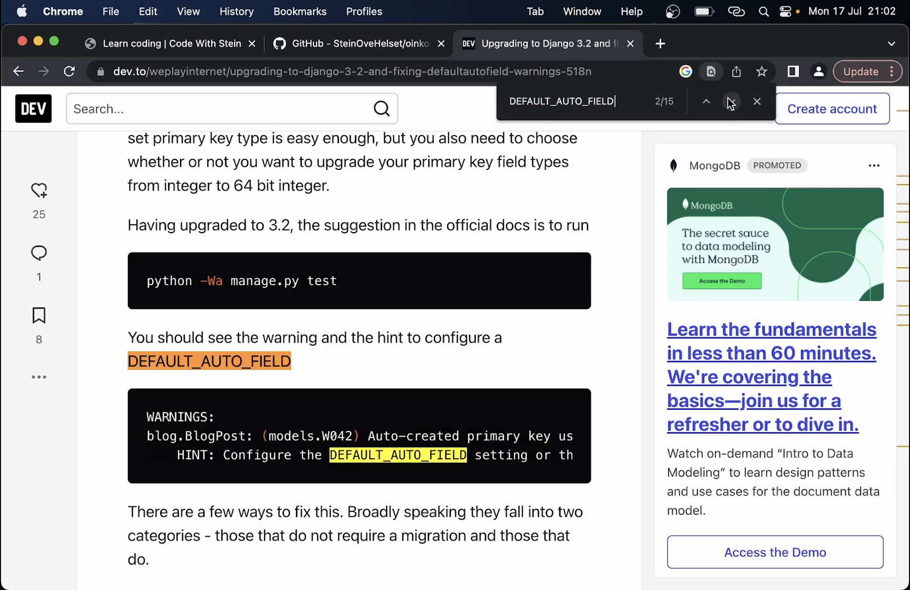
left_click(730, 102)
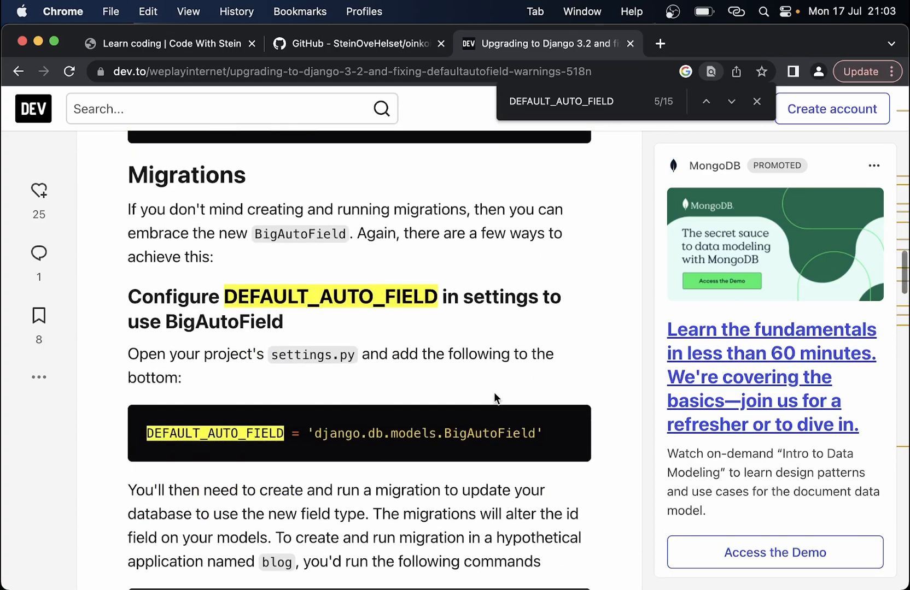
- Locate the BigAutoField section and select its DEFAULT_AUTO_FIELD settings line to copy
scroll("up", 3)
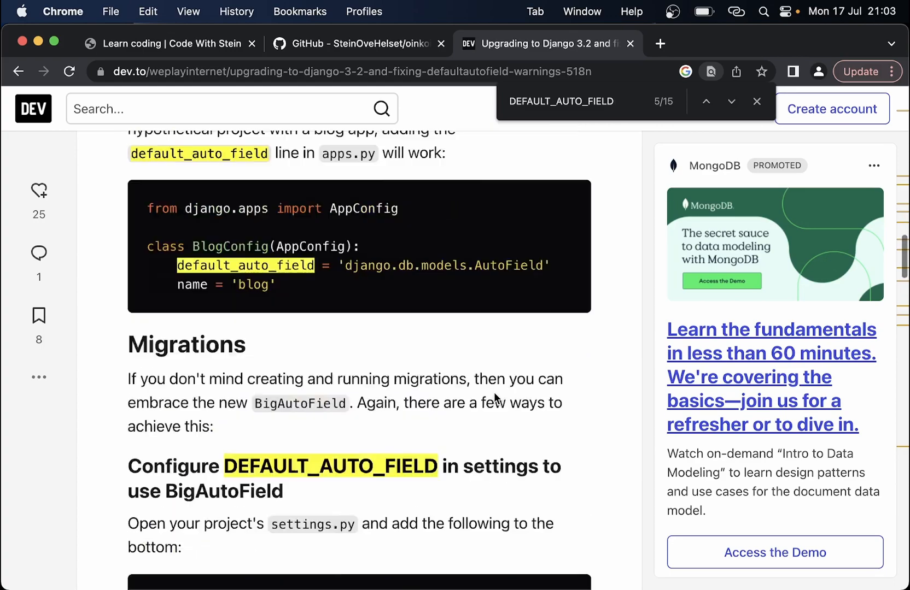
scroll("down", 3)
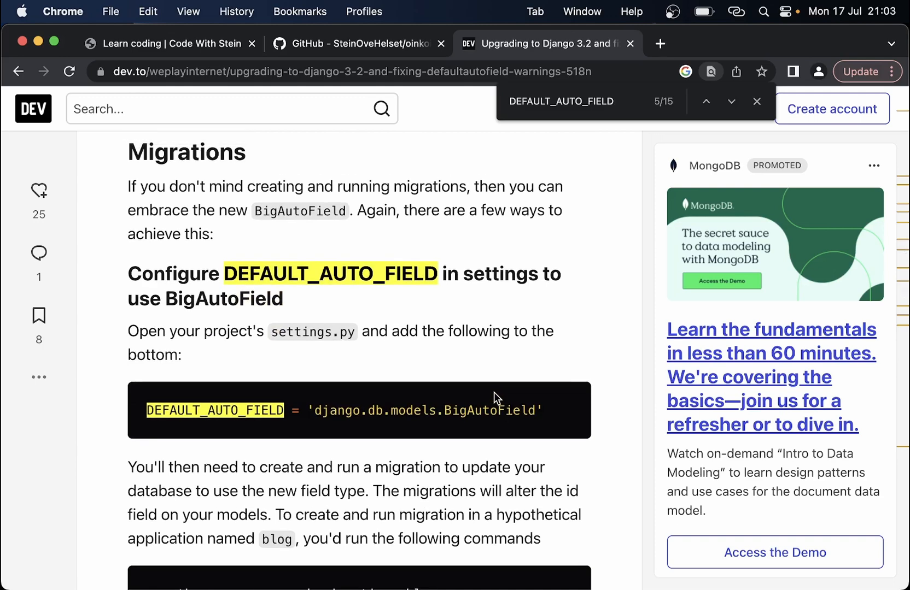
scroll("down", 3)
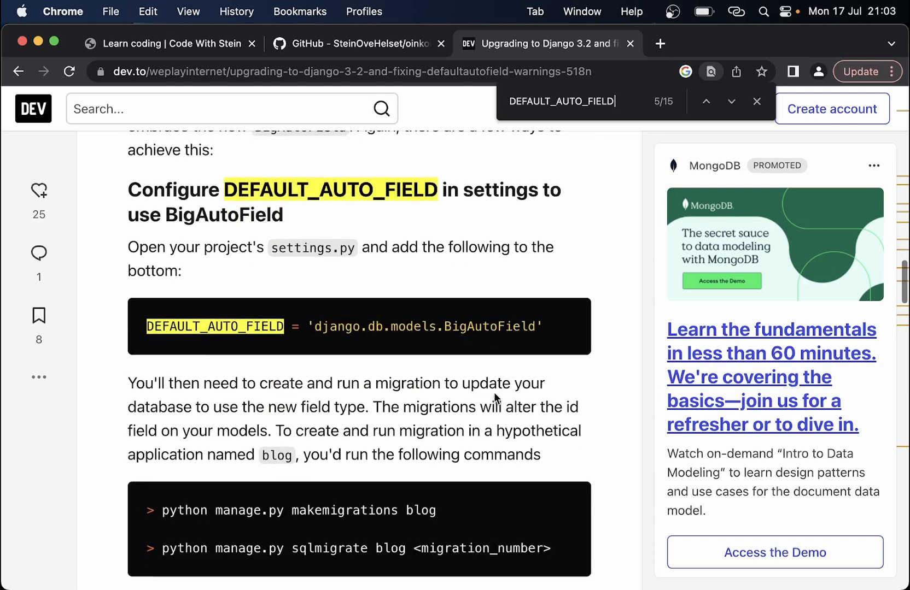
scroll("down", 3)
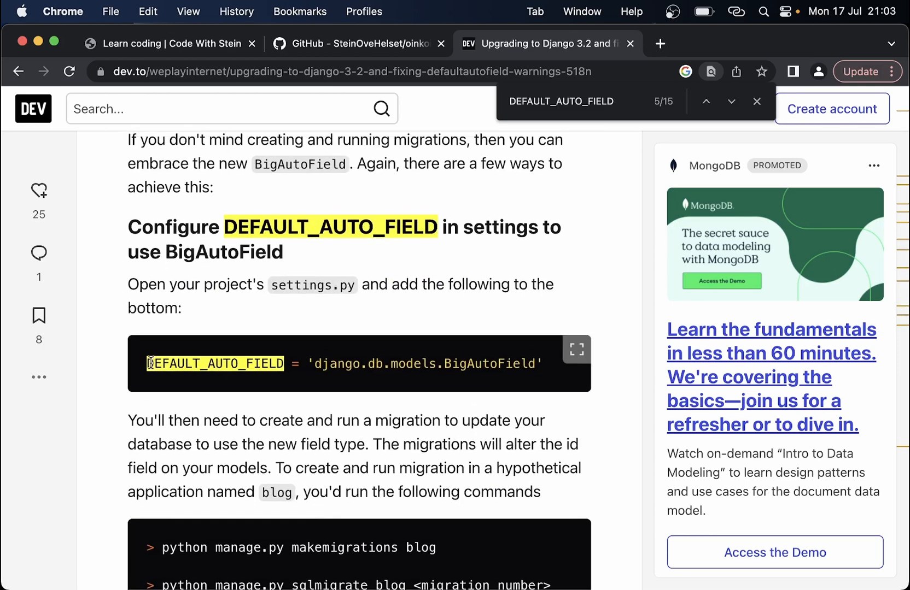
left_click_drag(148, 364, 542, 364)
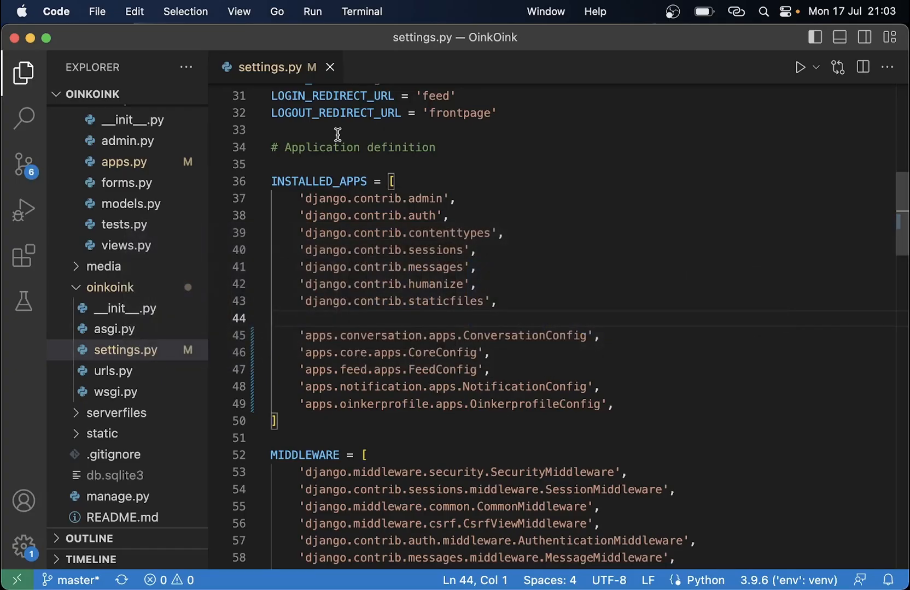
- Add DEFAULT_AUTO_FIELD = 'django.db.models.BigAutoField' below DATABASES in settings.py
scroll("down", 3)
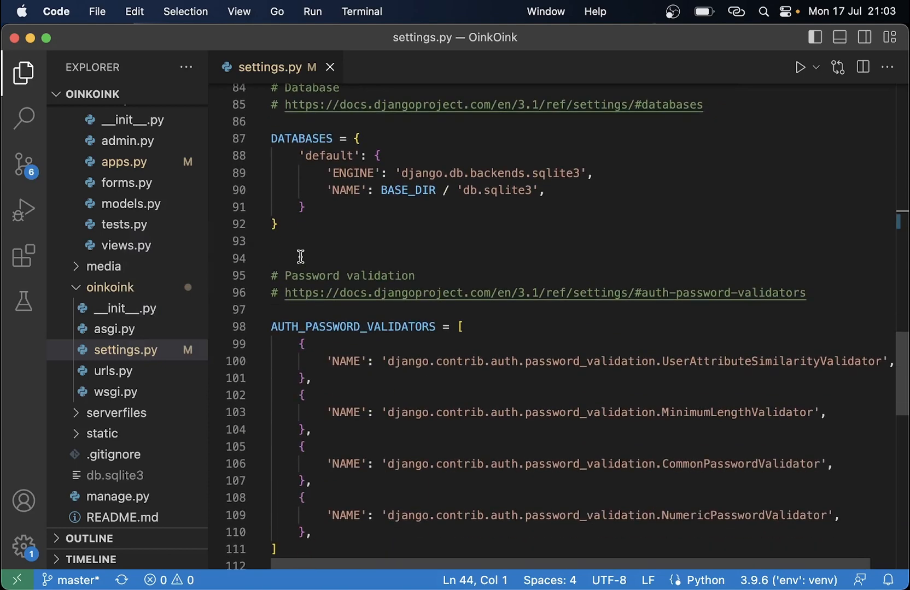
type("DEFAULT_AUTO_FIELD = 'django.db.models.BigAutoField'")
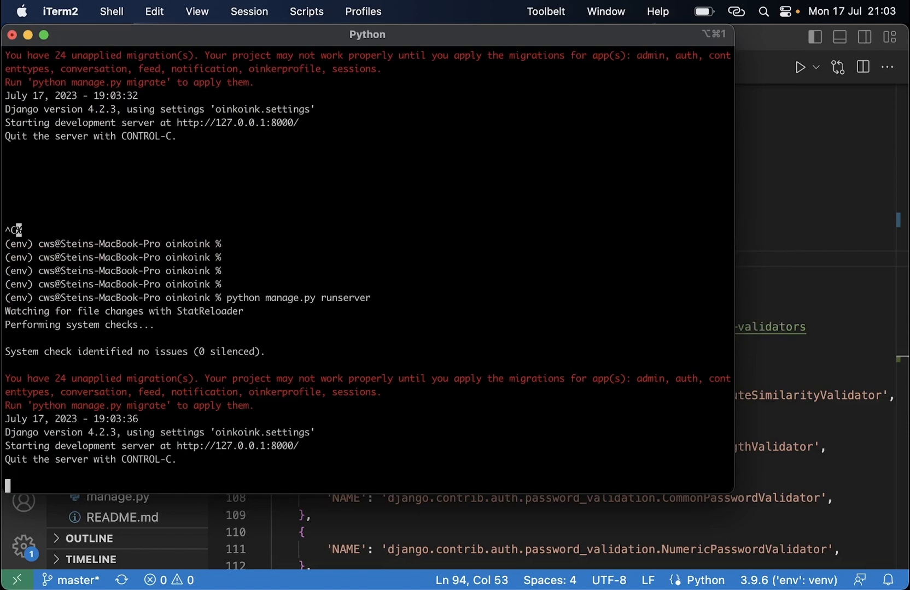
mouse_move(94, 369)
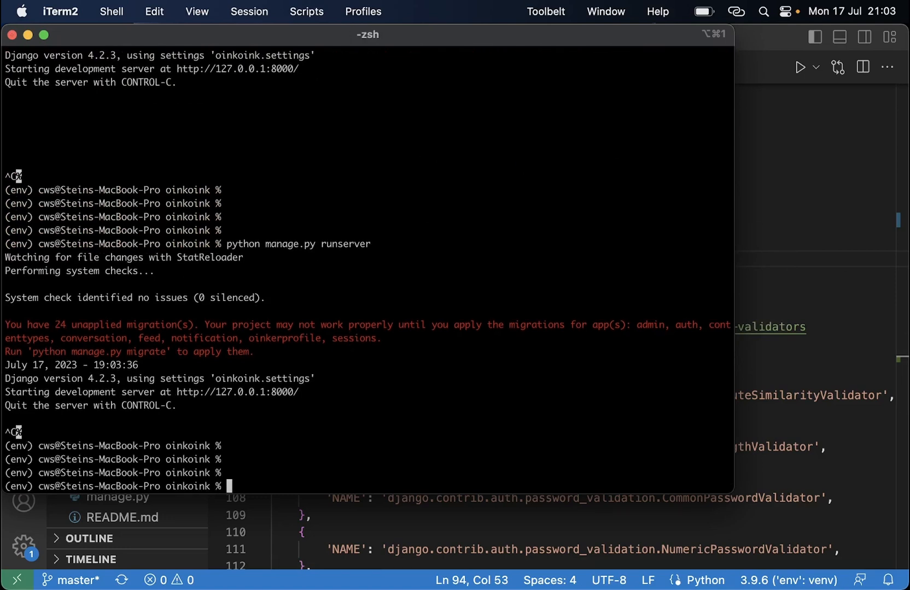
- Run python manage.py migrate, then python manage.py runserver for a clean startup
type("ls")
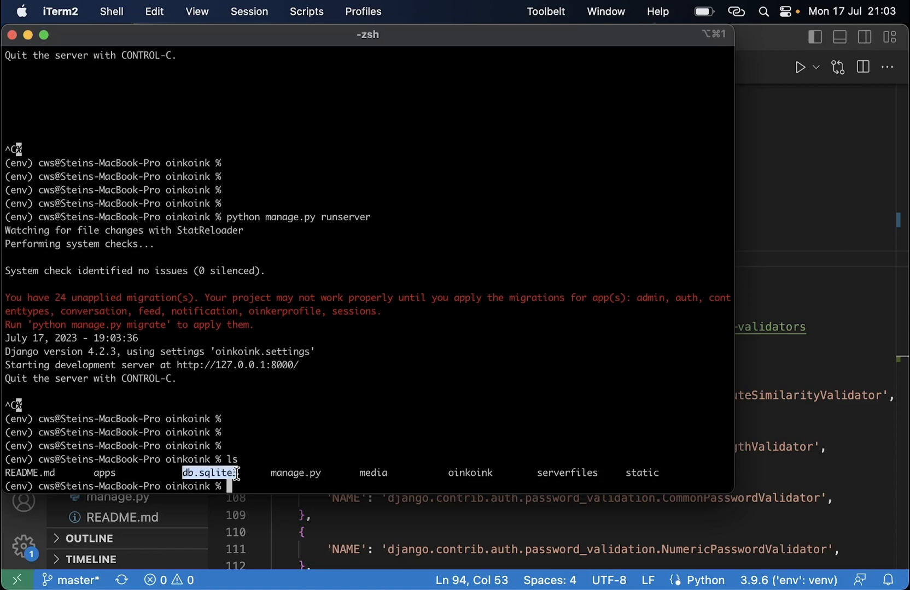
mouse_move(350, 497)
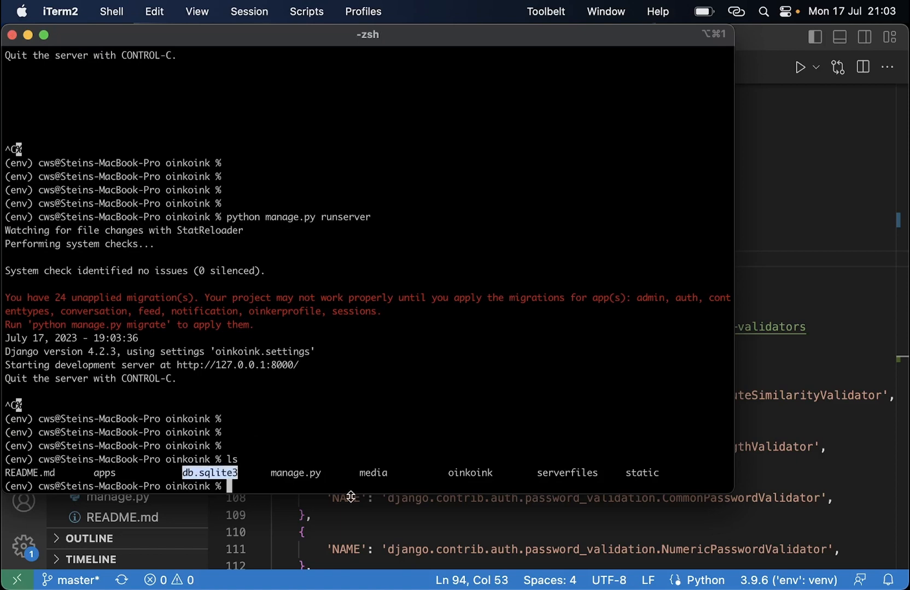
type("python manage.py migrate")
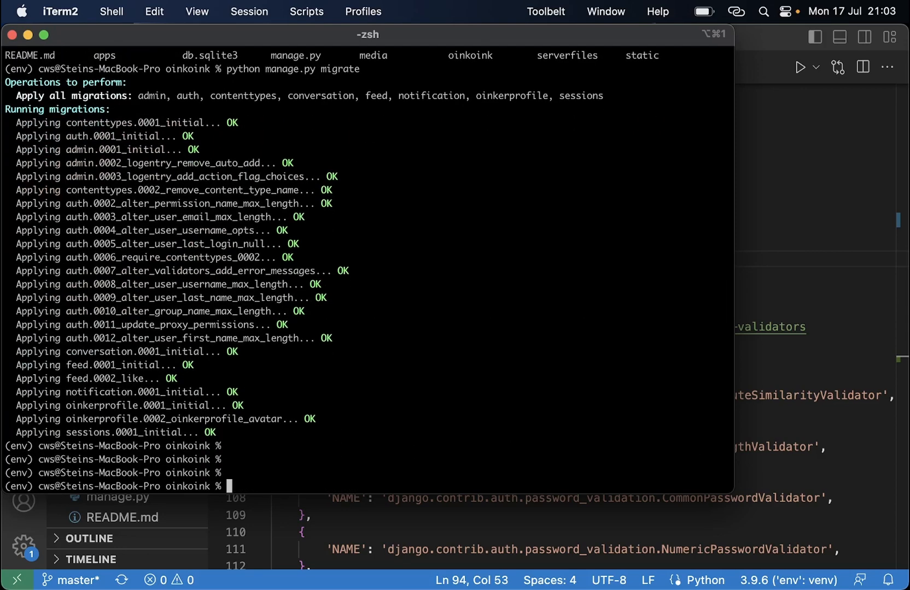
type("python manage.py runserver")
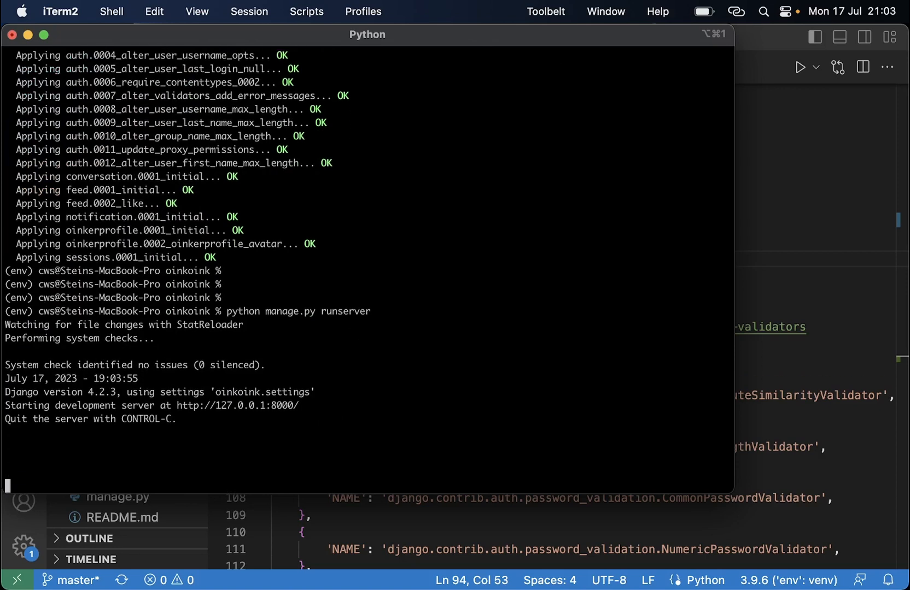
mouse_move(290, 312)
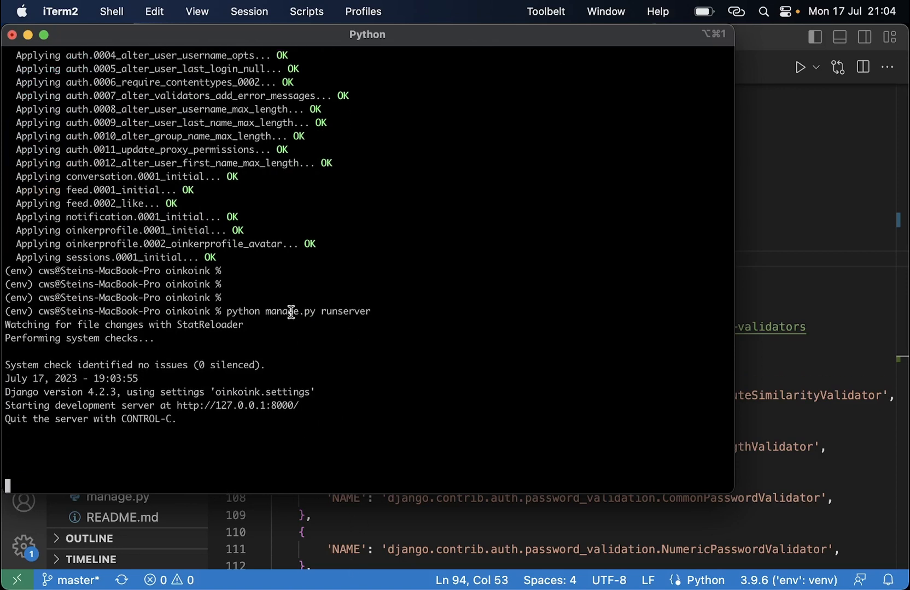
double_click(235, 406)
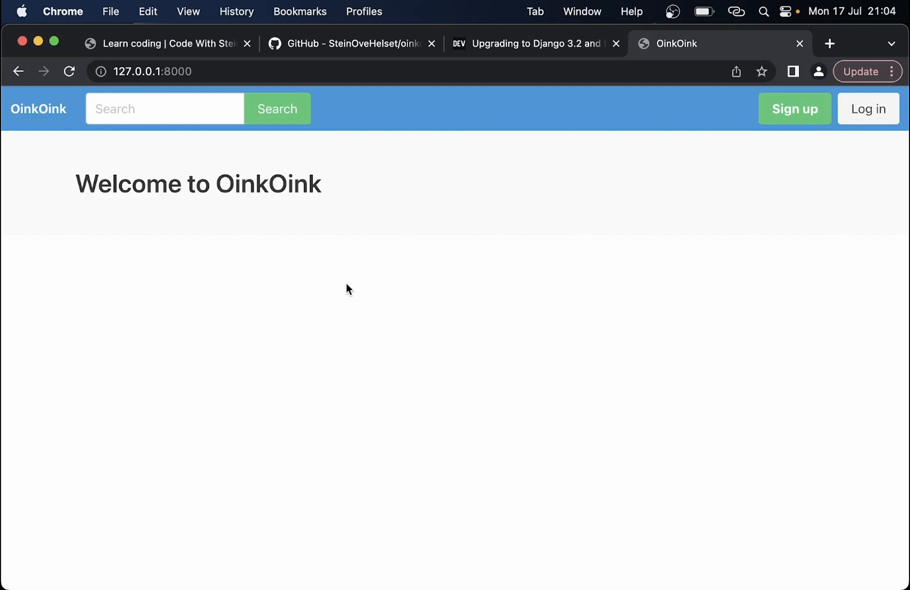
- Sign up on the local OinkOink site as 'steinov' with a password and reach the profile page
left_click(868, 108)
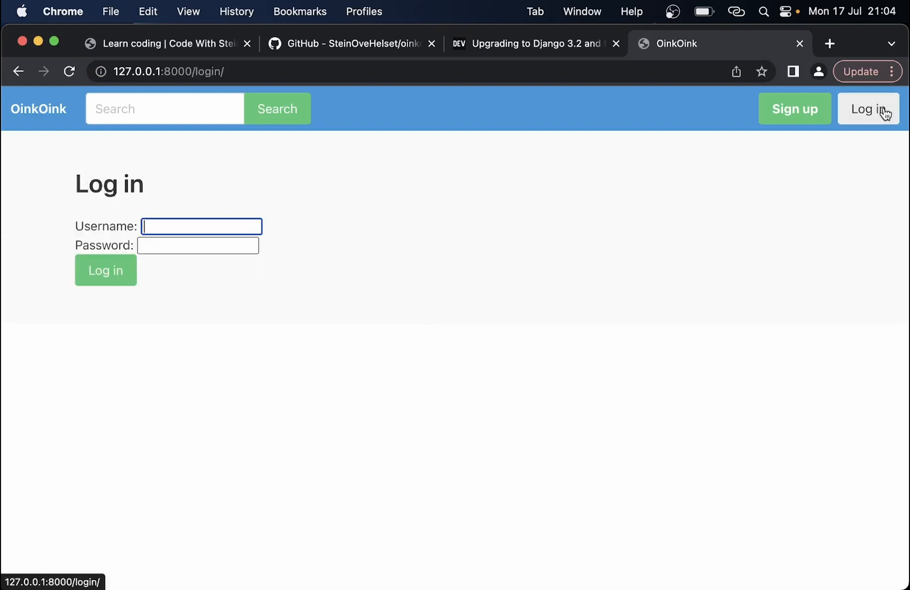
left_click(793, 109)
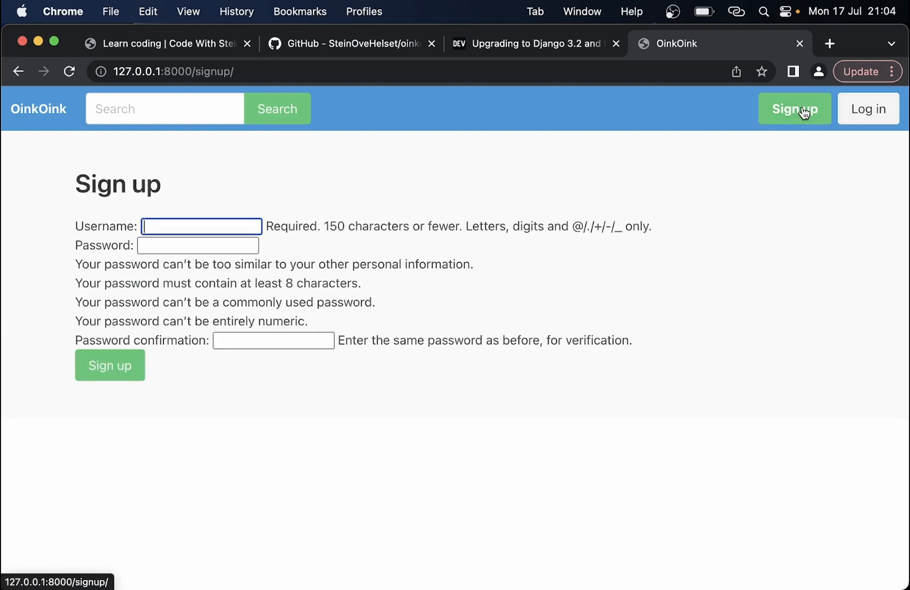
type("steinov")
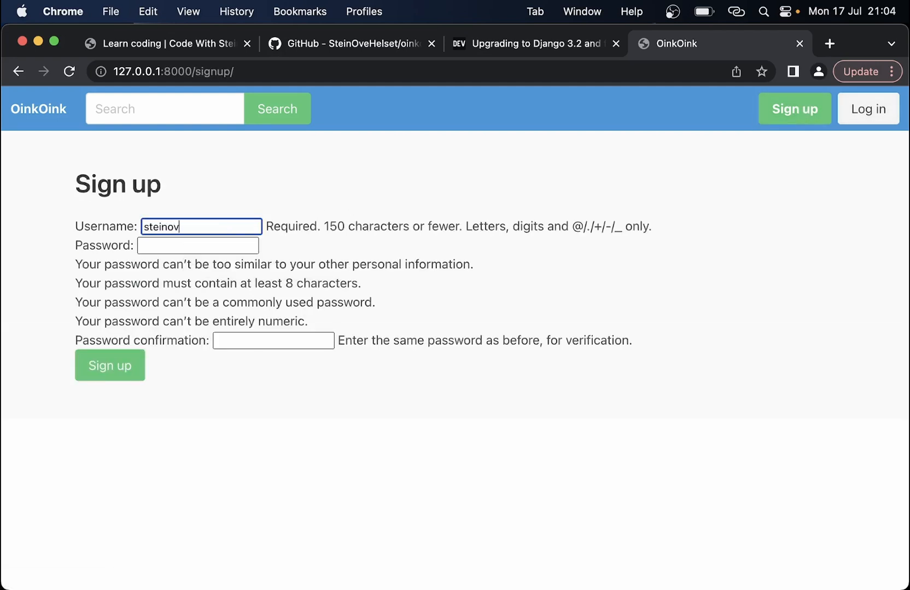
left_click(109, 365)
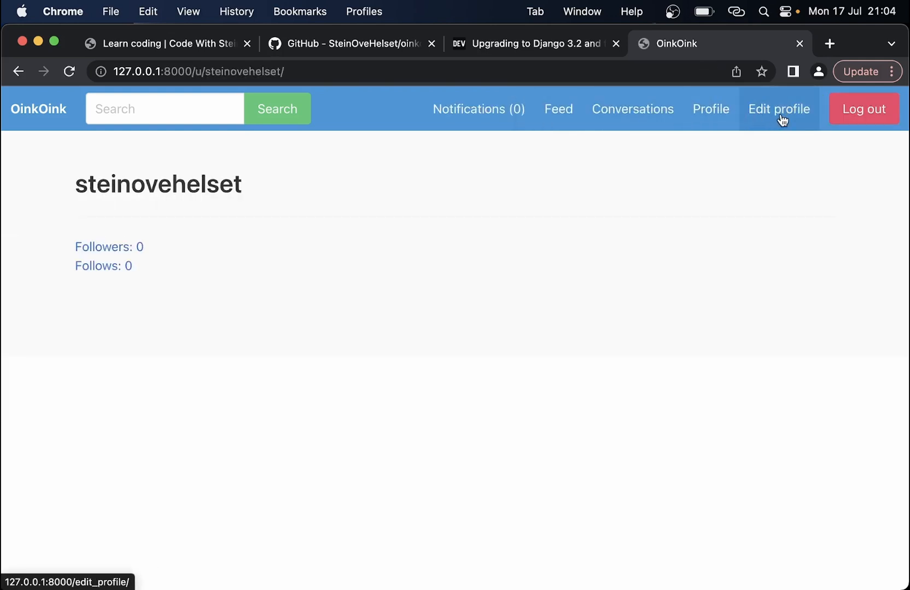
left_click(558, 108)
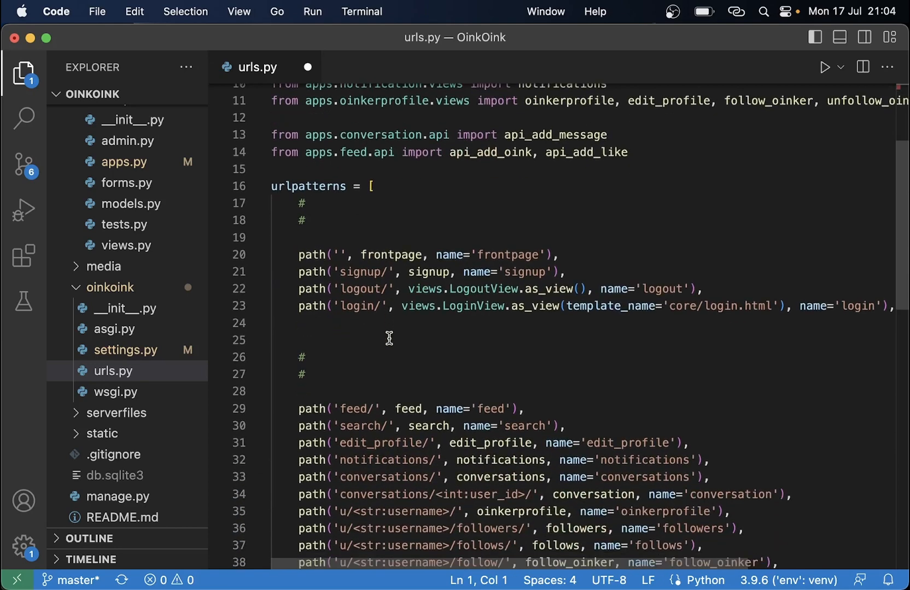
scroll("down", 3)
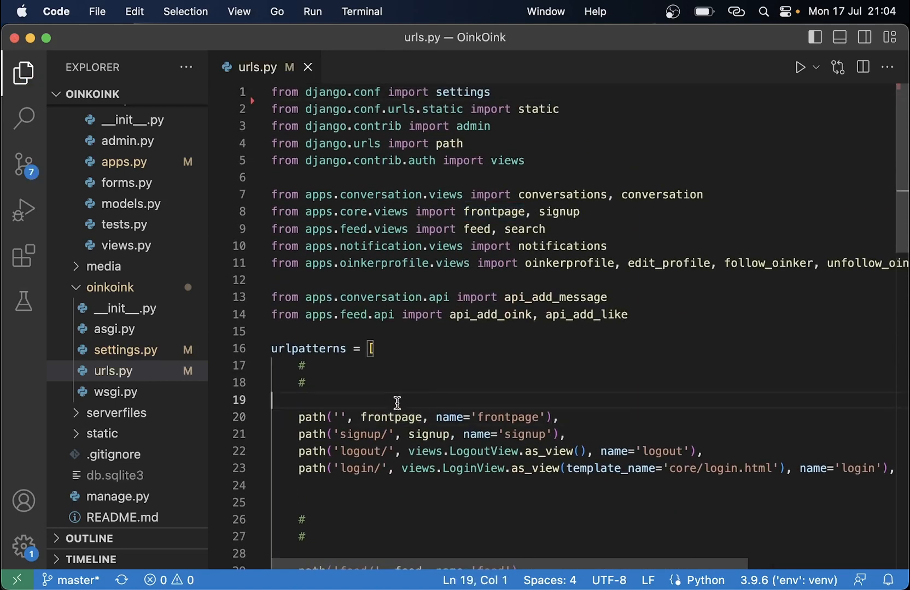
type("url")
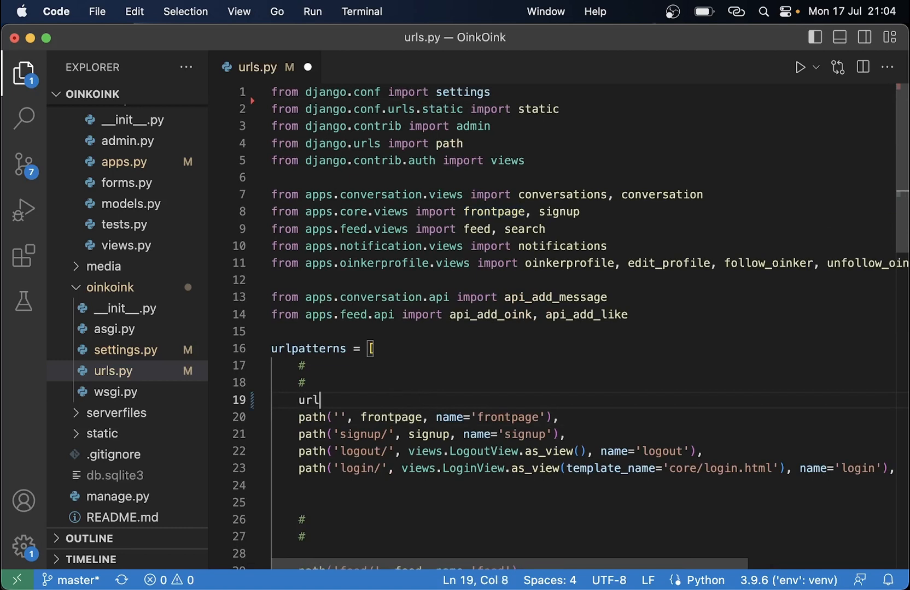
type("()")
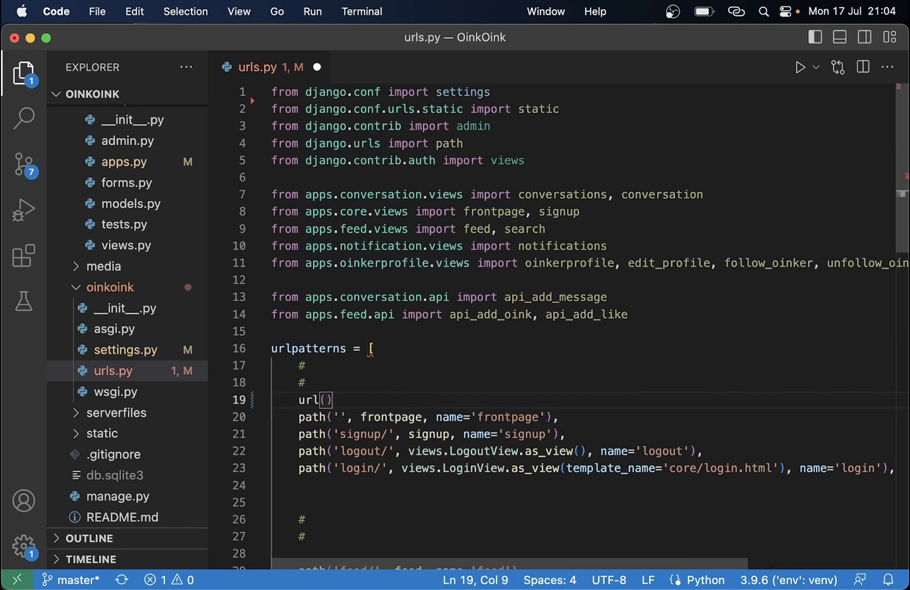
type("r^")
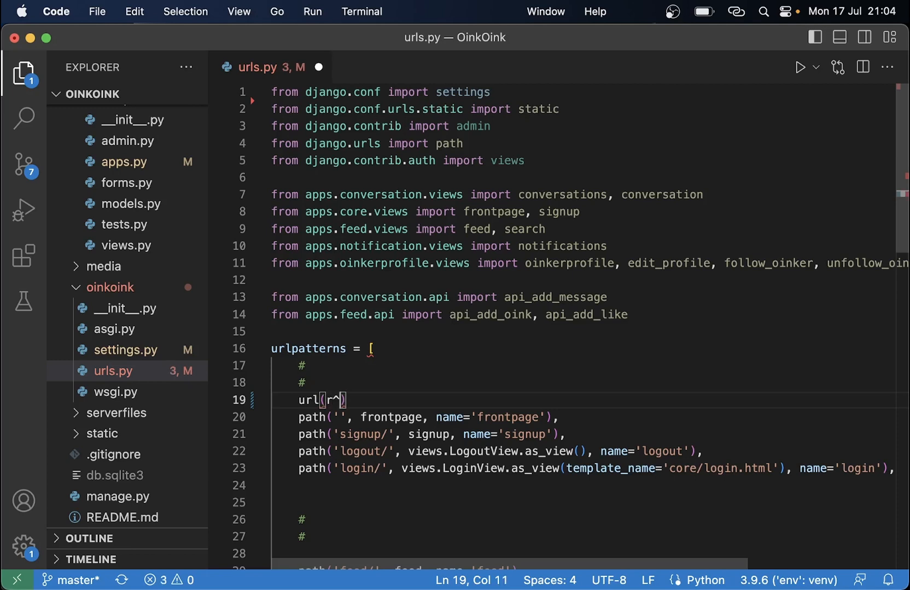
type("asdf/")
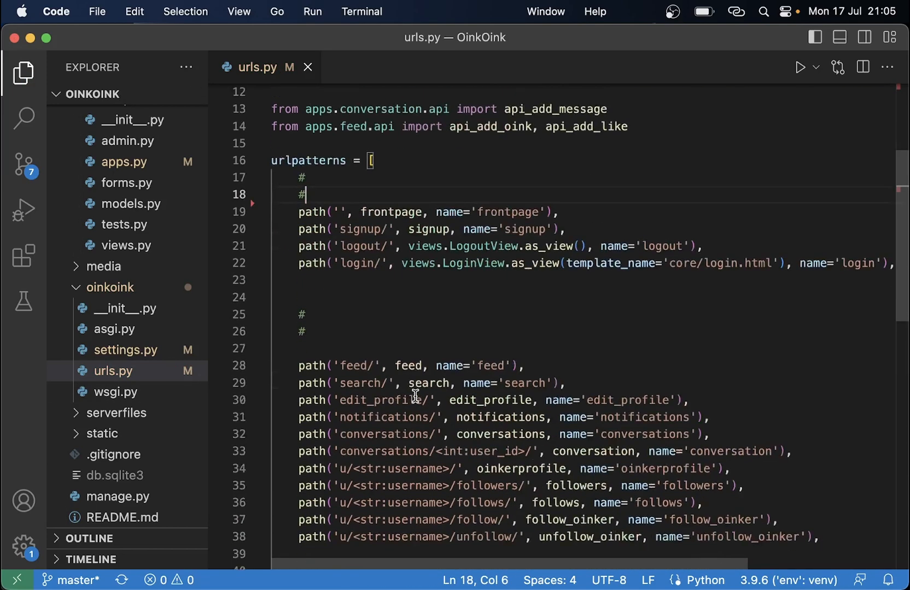
scroll("down", 3)
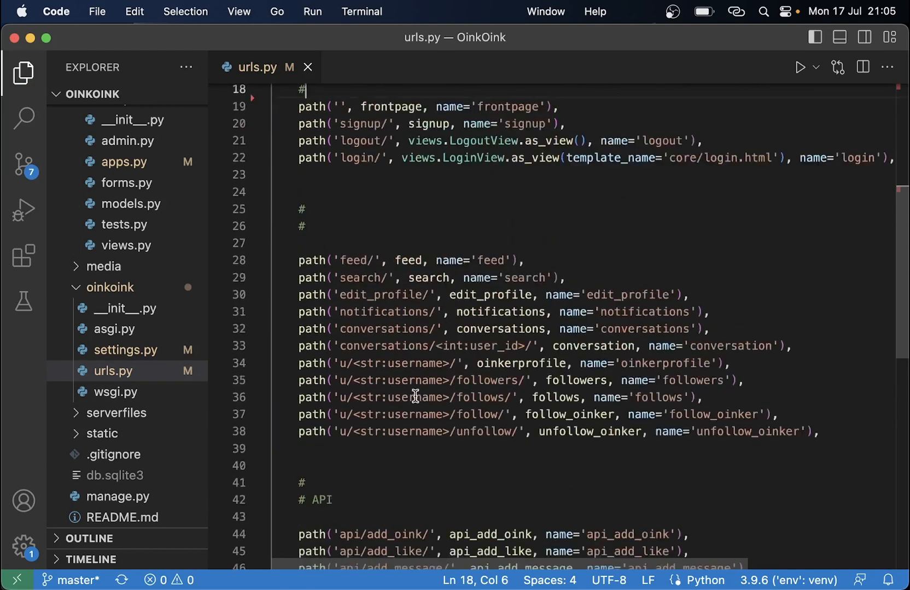